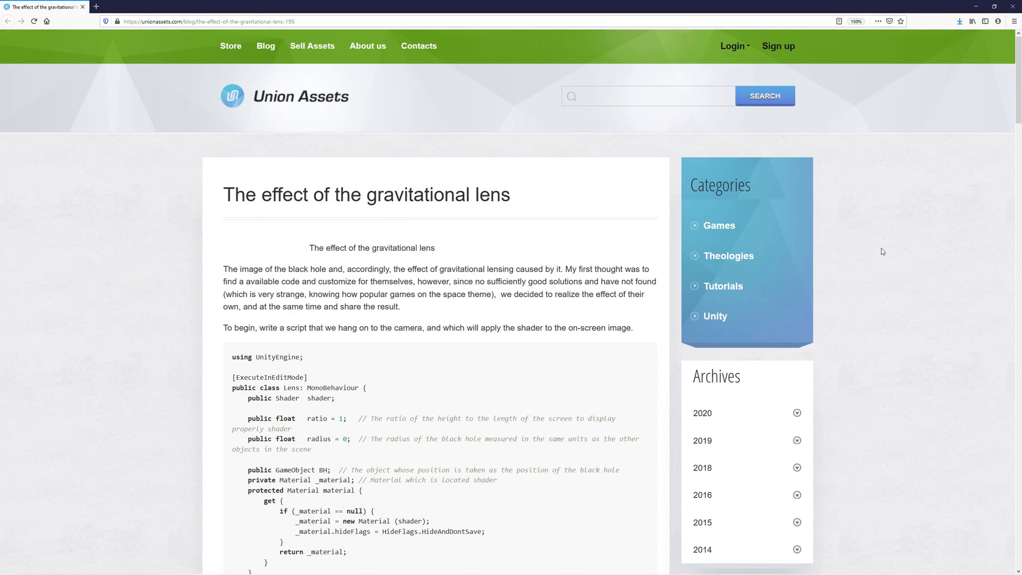
Scroll the Union Assets post from the title past the camera script and formulas to the full lensing shader code
scroll(down, 3)
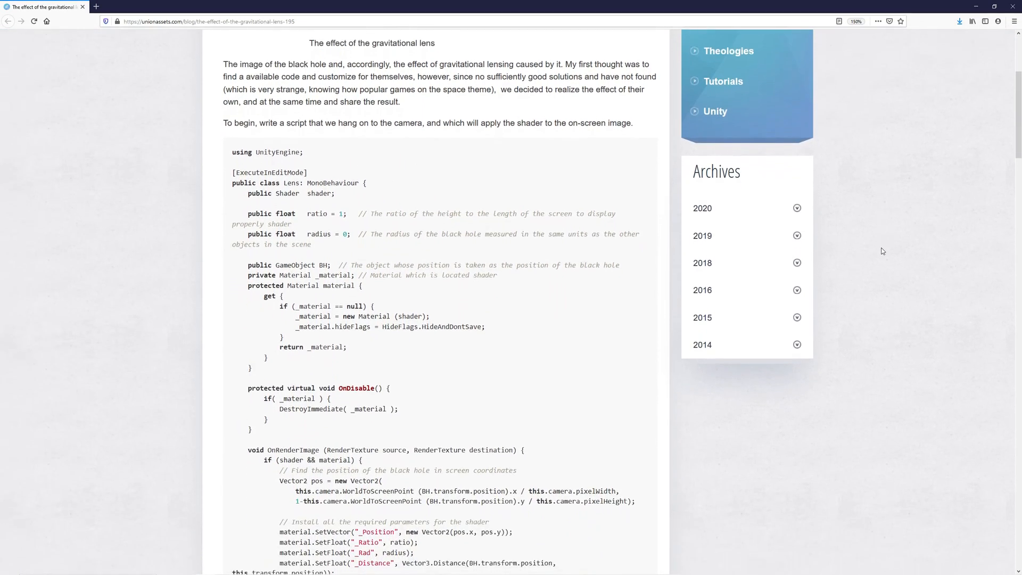
scroll(down, 3)
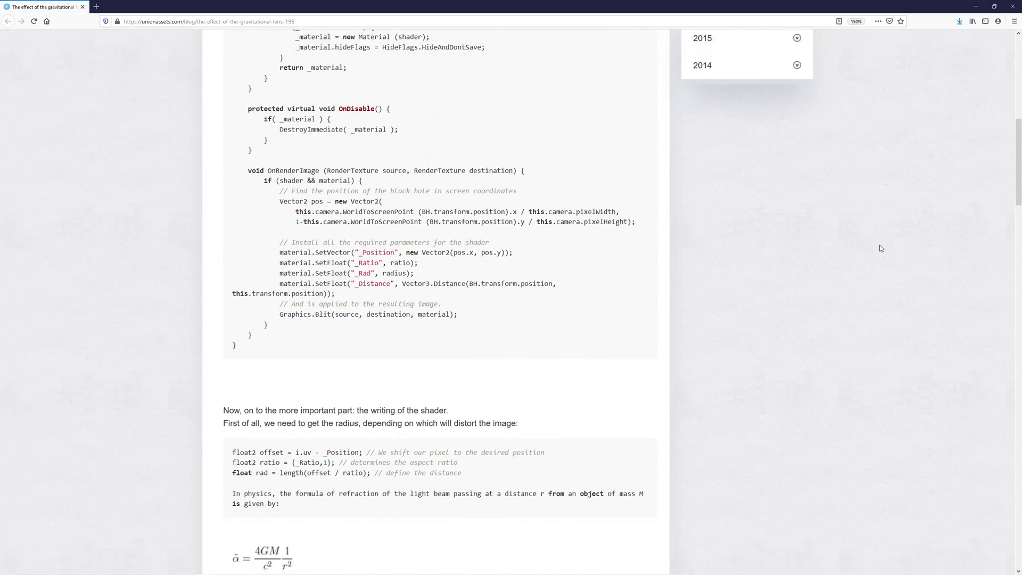
scroll(down, 3)
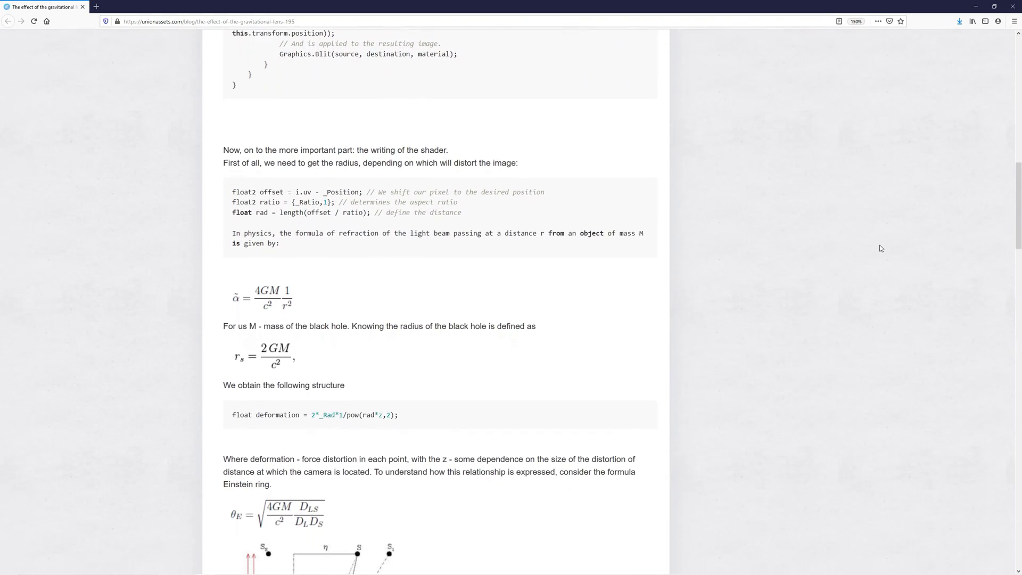
scroll(down, 3)
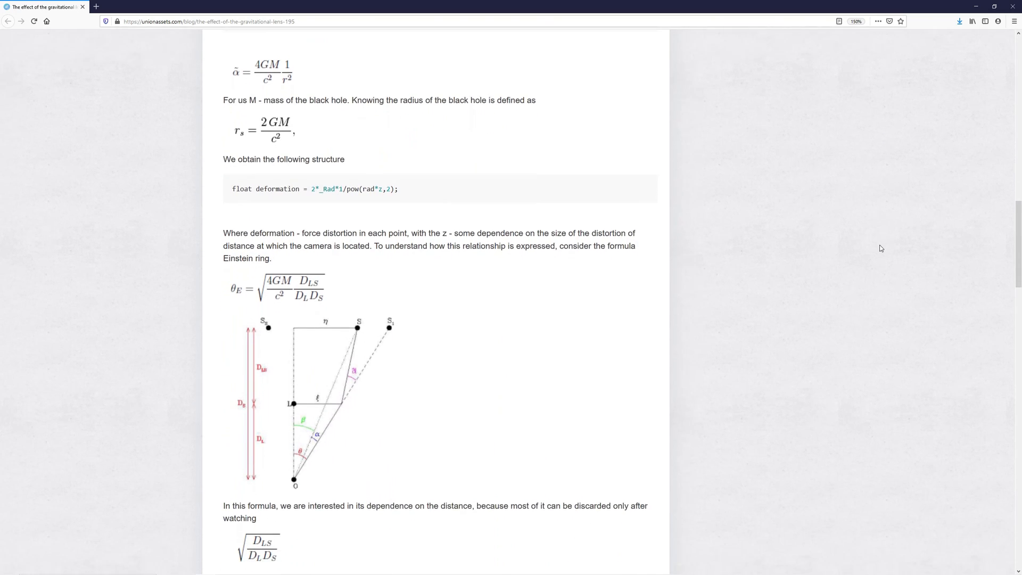
scroll(down, 3)
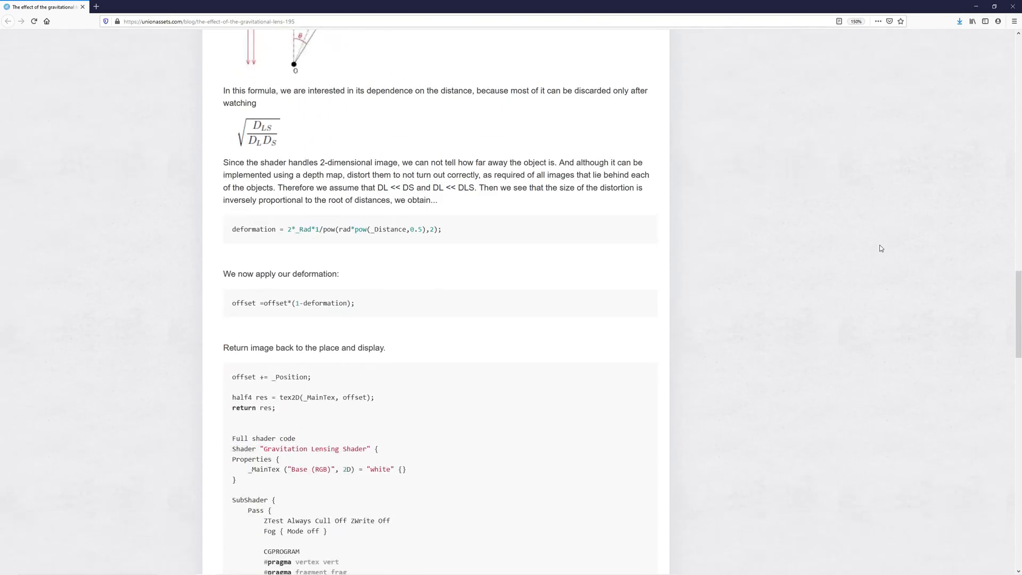
scroll(down, 3)
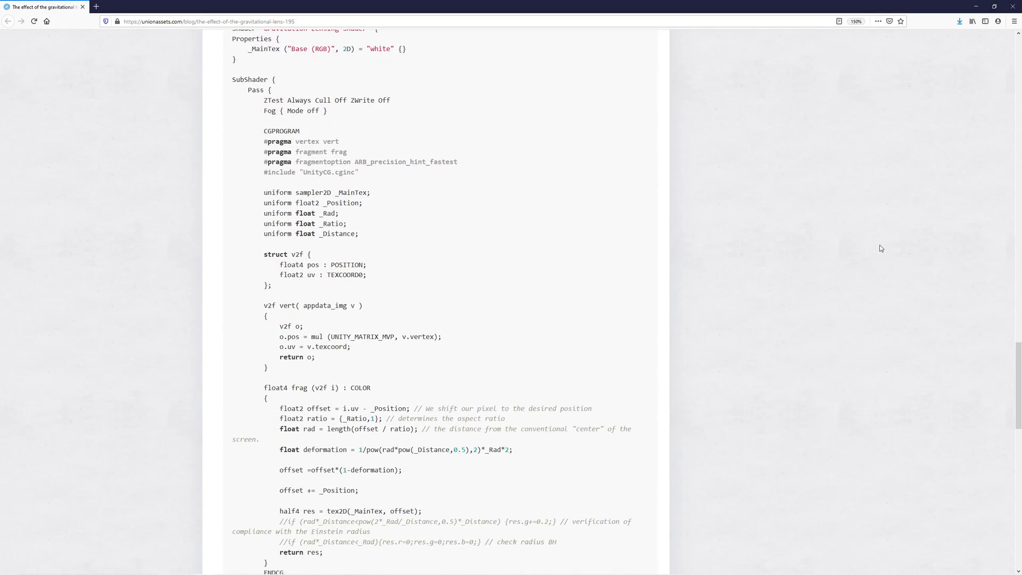
scroll(down, 3)
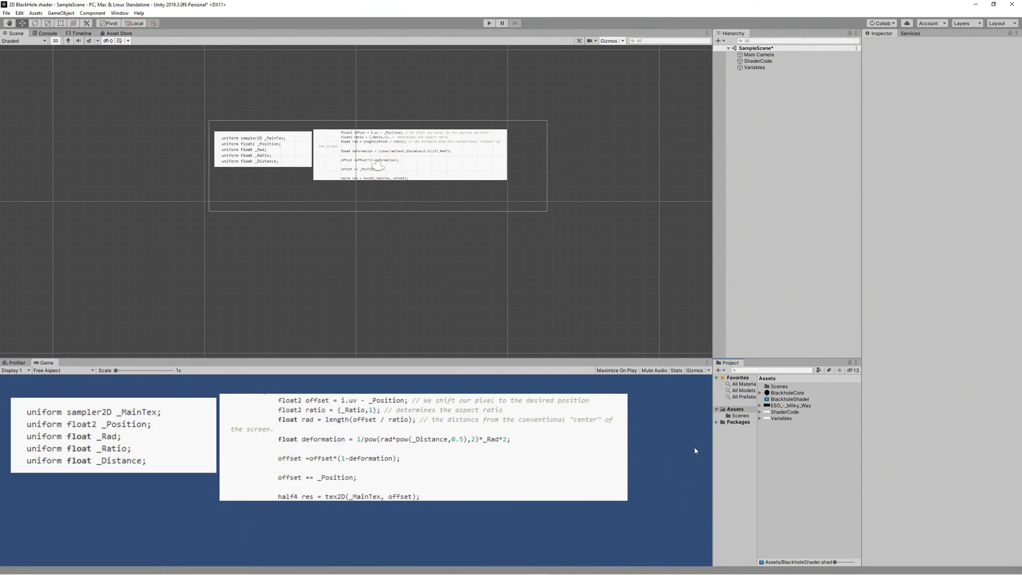
Check Universal RP in Package Manager, then create a 2D Renderer asset in the project
click(121, 14)
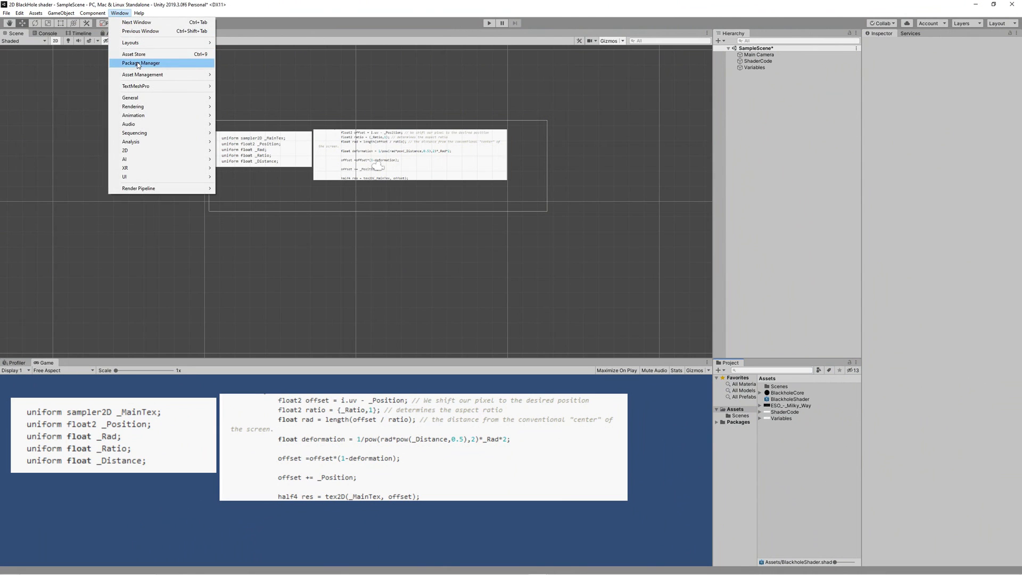
click(141, 63)
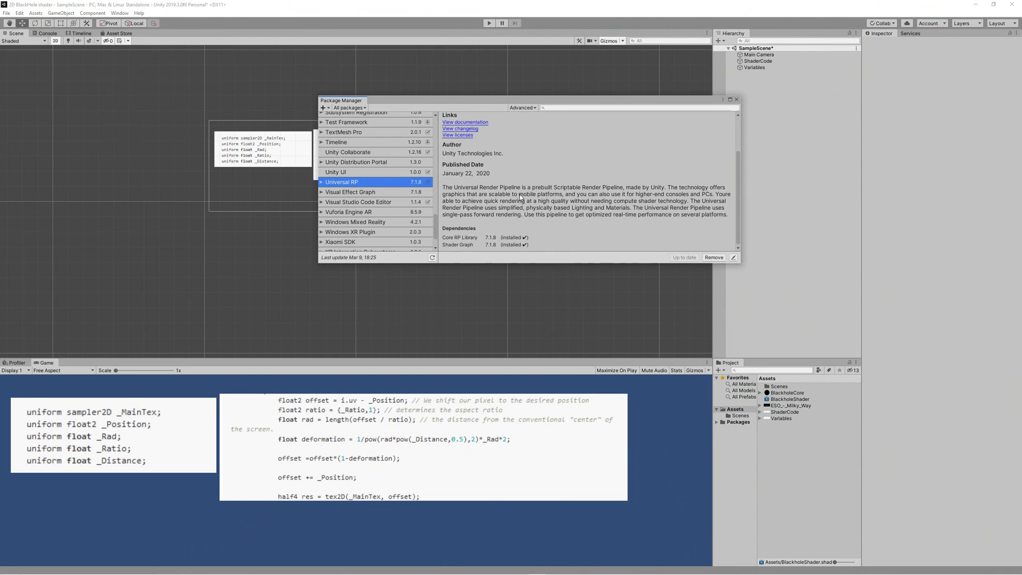
mouse_move(476, 210)
text(2D)
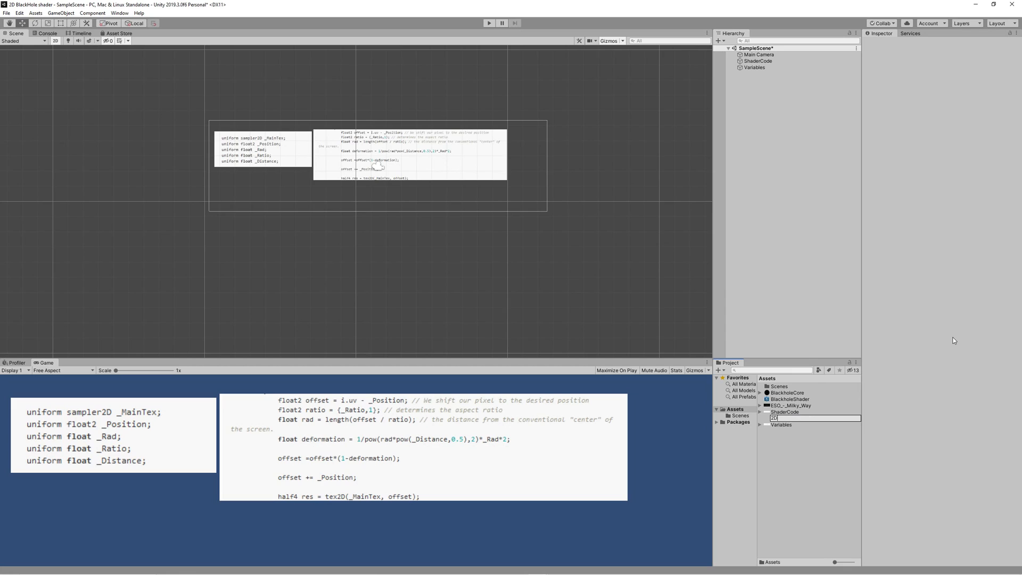
text(Red)
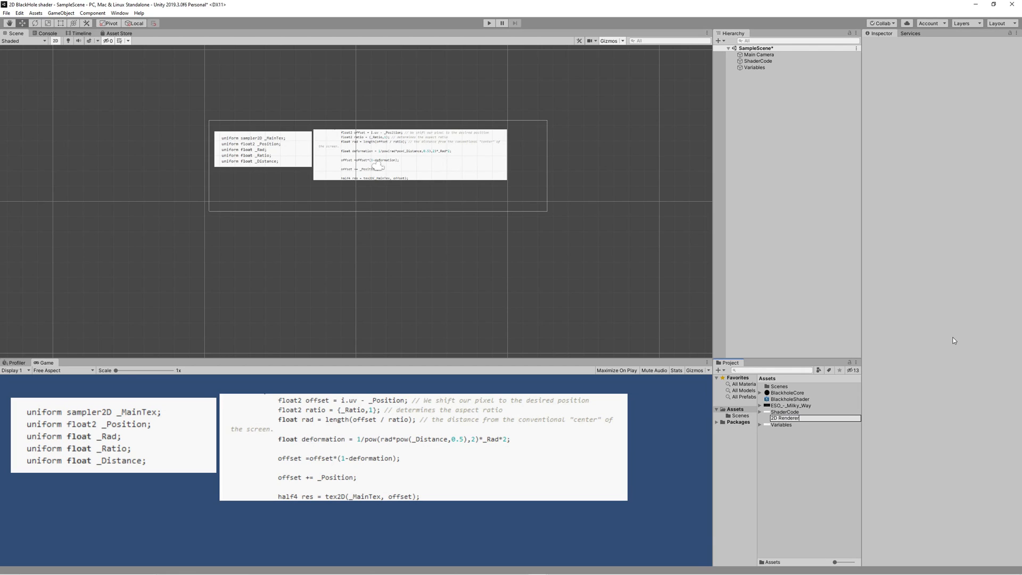
click(18, 14)
text(BlackHole)
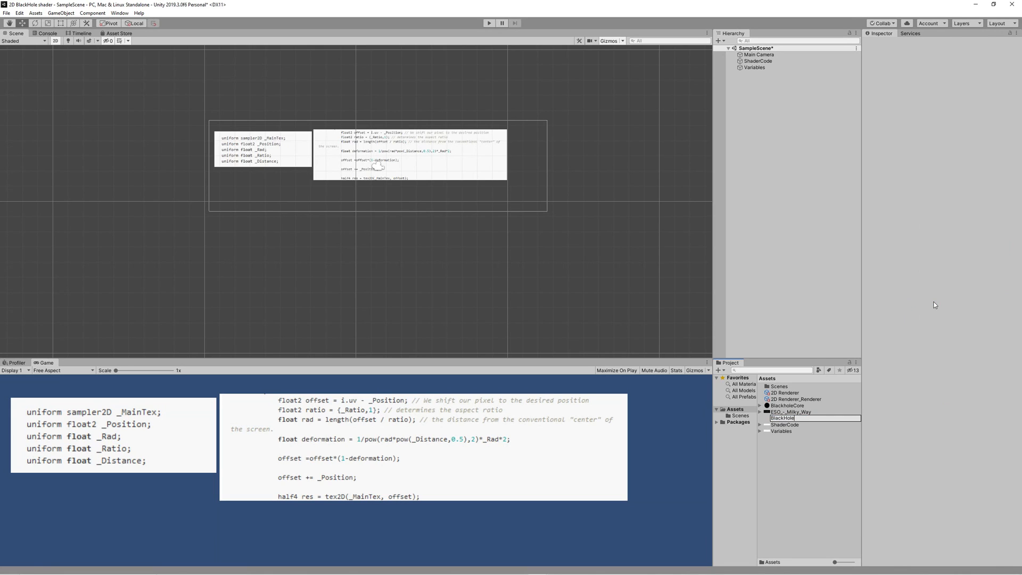
In the BlackHoleShader graph, add a Texture2D property renamed sceneTexture
click(790, 411)
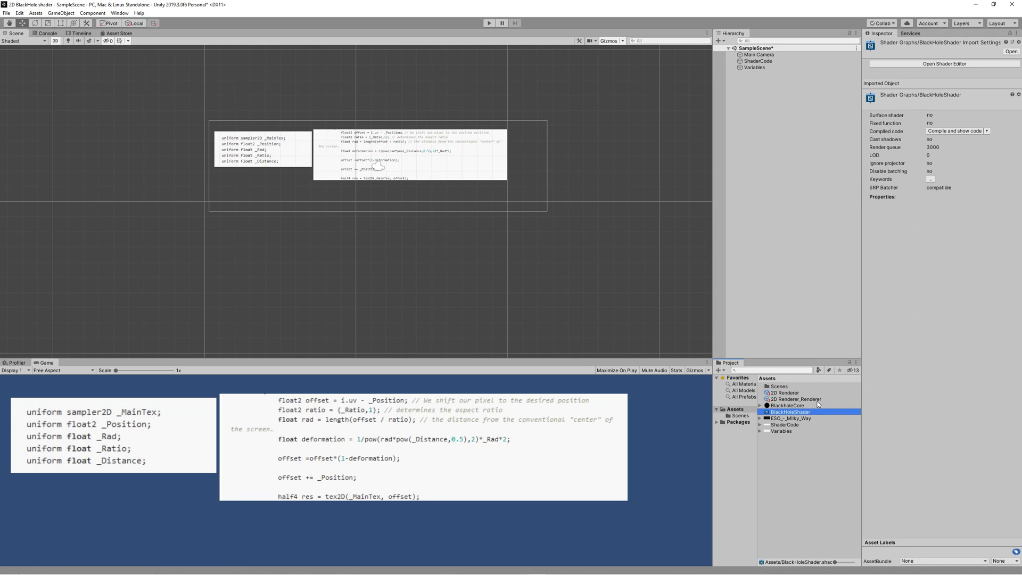
double_click(789, 410)
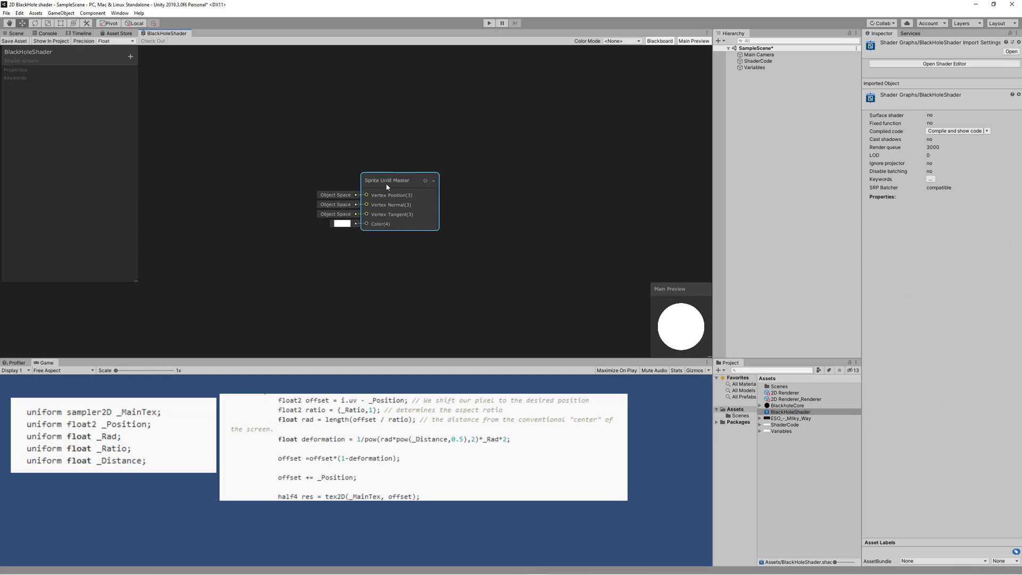
drag(397, 180, 635, 209)
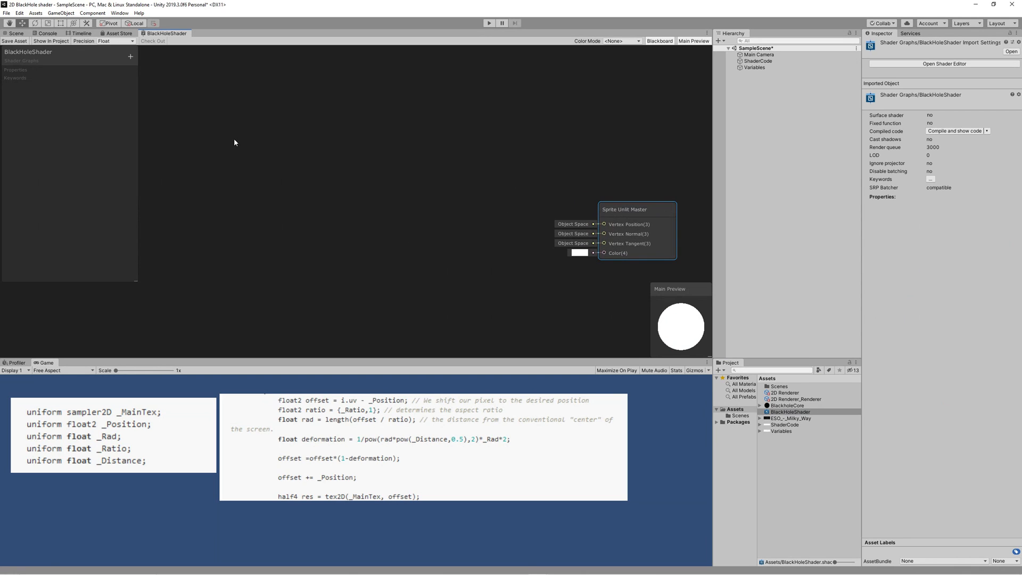
click(129, 57)
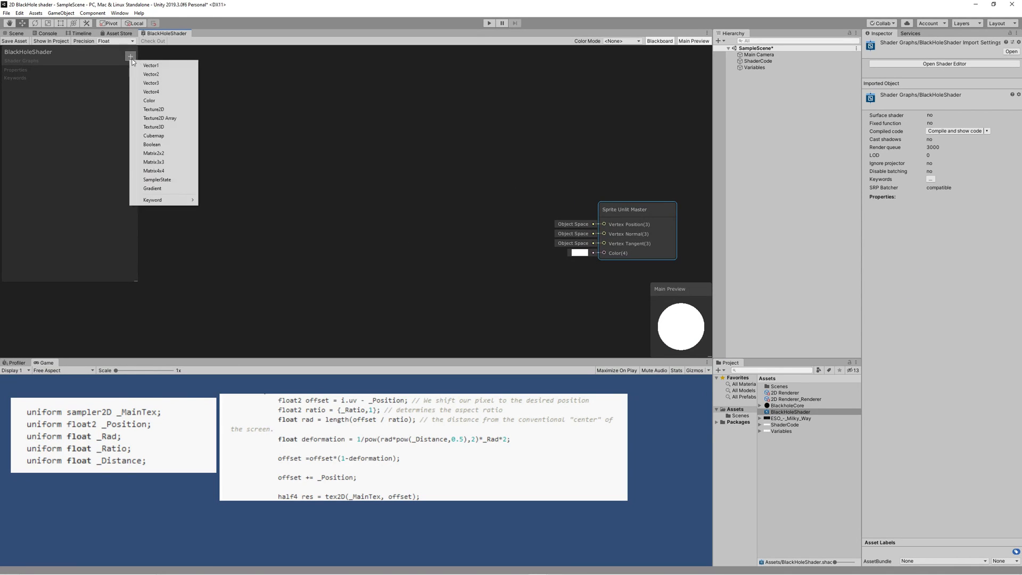
click(154, 108)
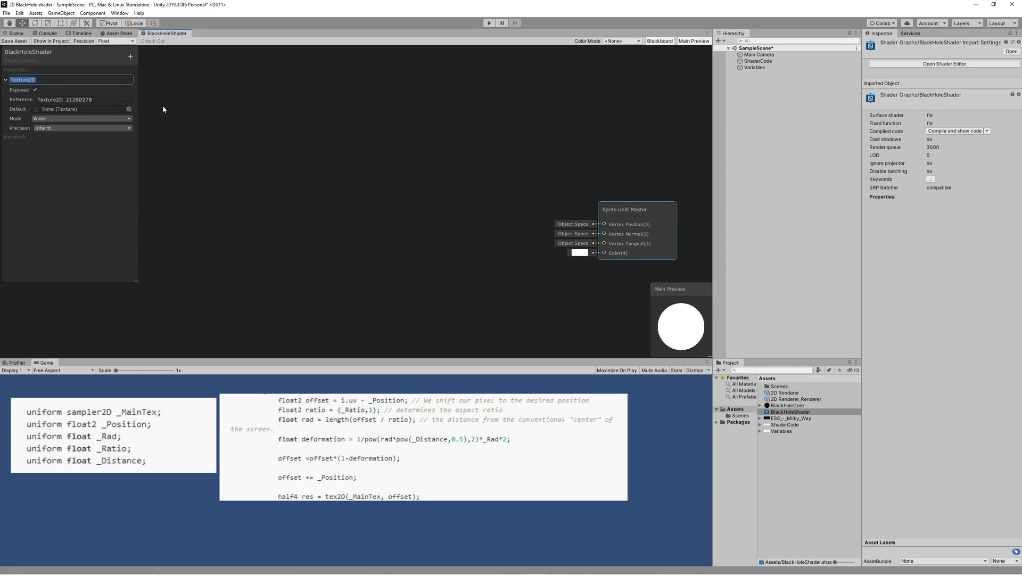
text(Sample)
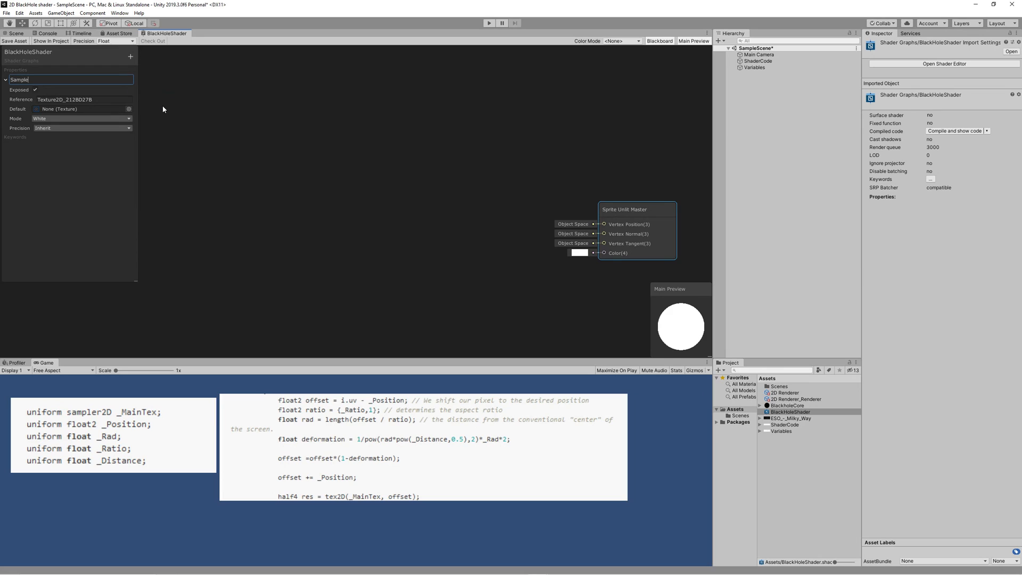
key(Backspace)
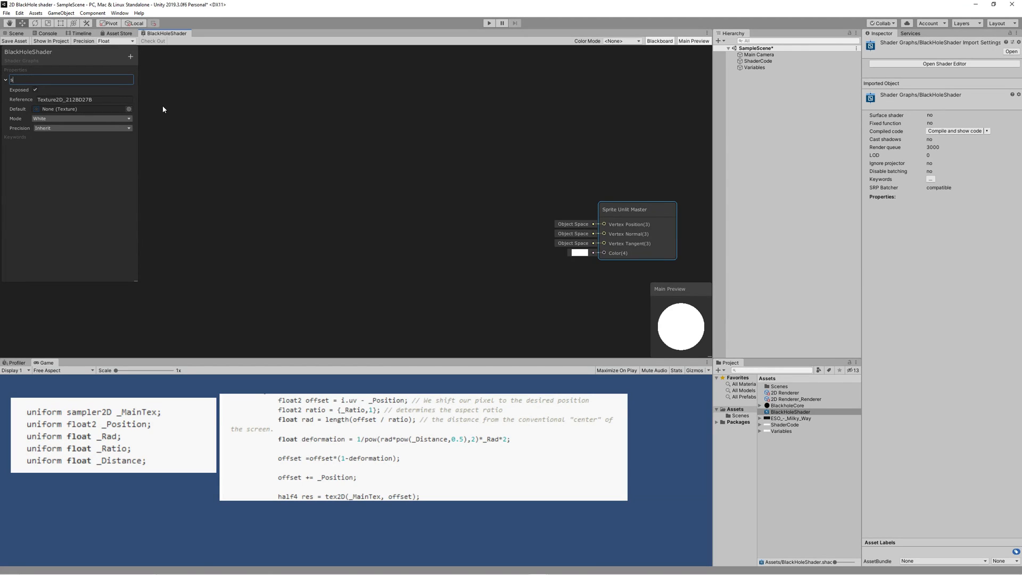
text(ceneTexture)
text(0.5)
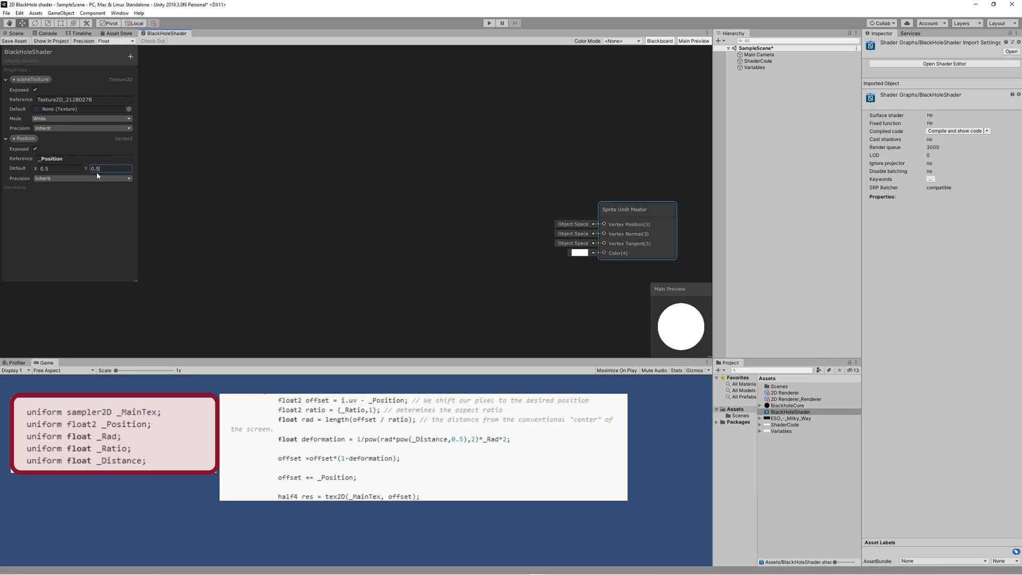
mouse_move(61, 185)
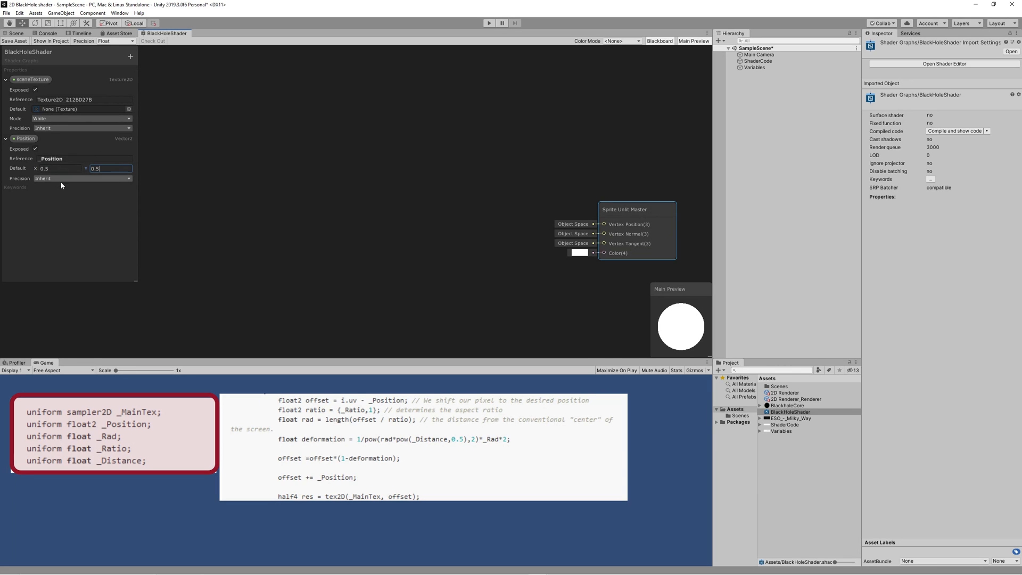
Add a Vector1 Radius property and a Vector2 Ratio property with its default Y value
click(130, 56)
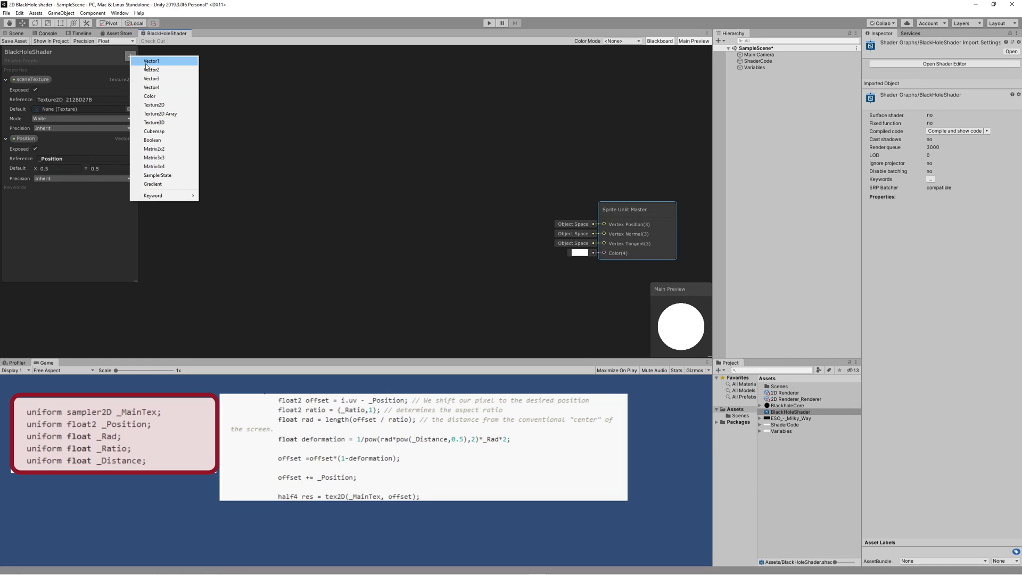
click(151, 61)
text(1)
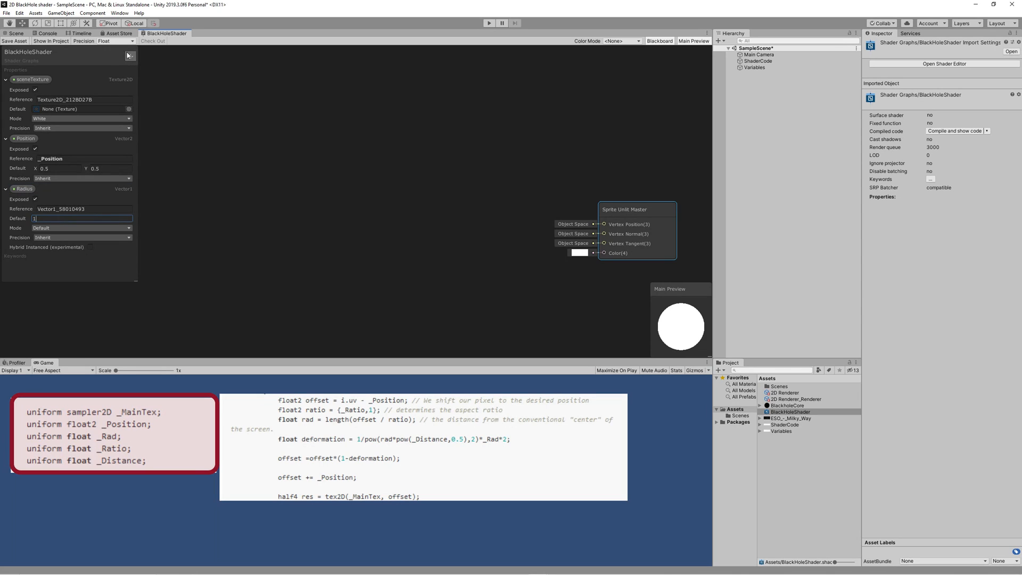
click(131, 55)
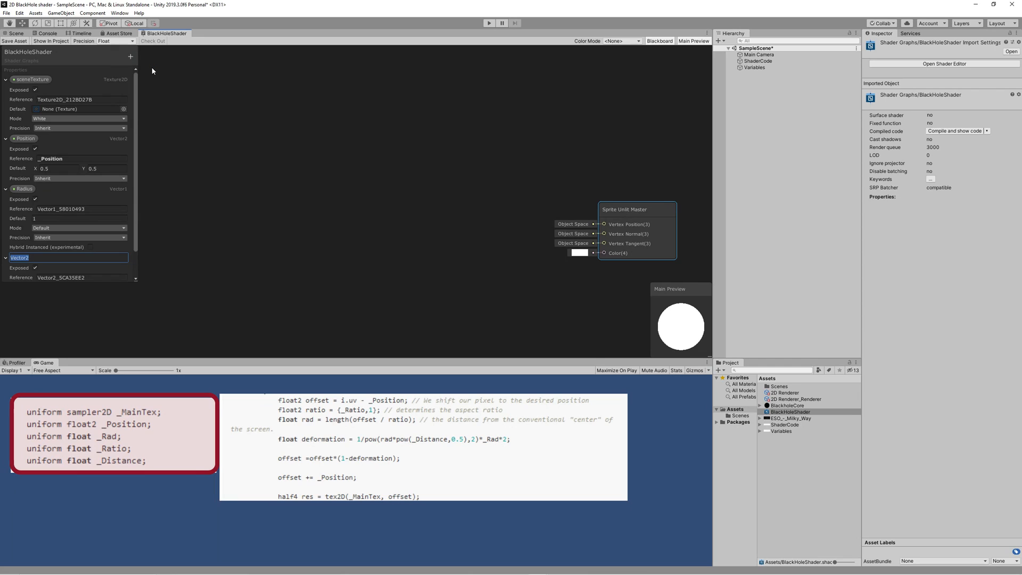
text(Ratio)
text(1)
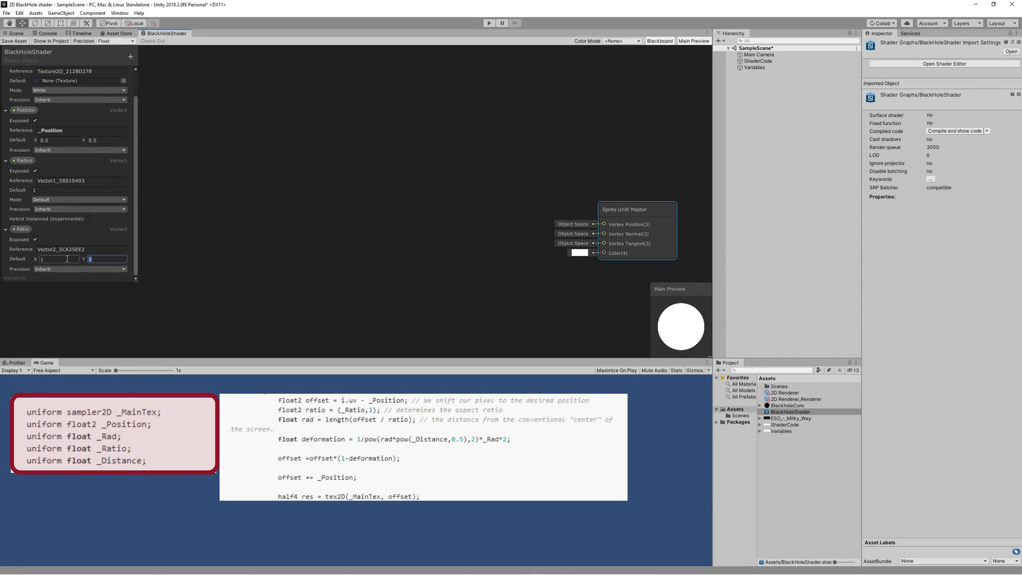
click(128, 57)
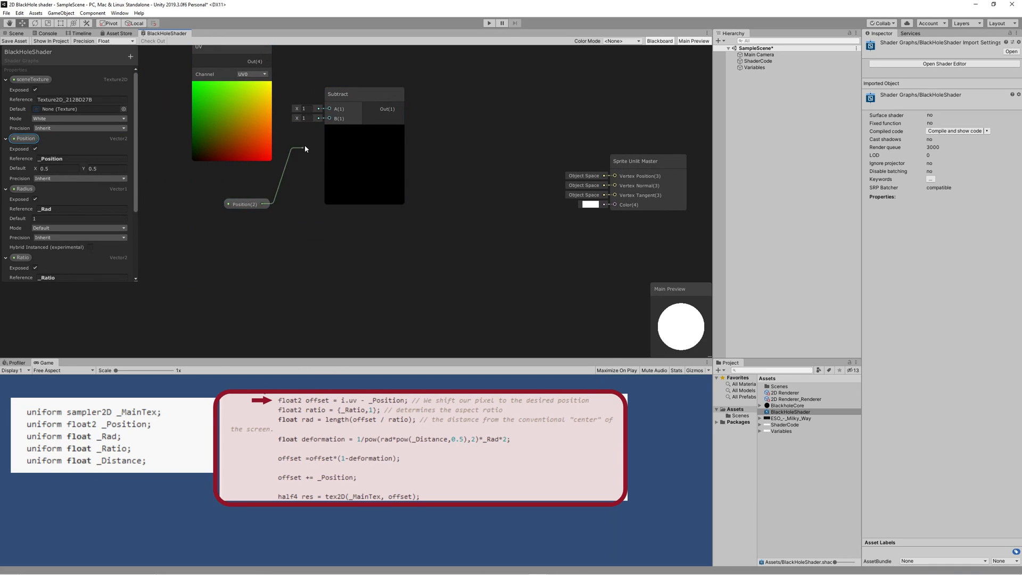
Group the UV, Subtract and Position nodes as Offset and wire Power into Multiply
scroll(down, 3)
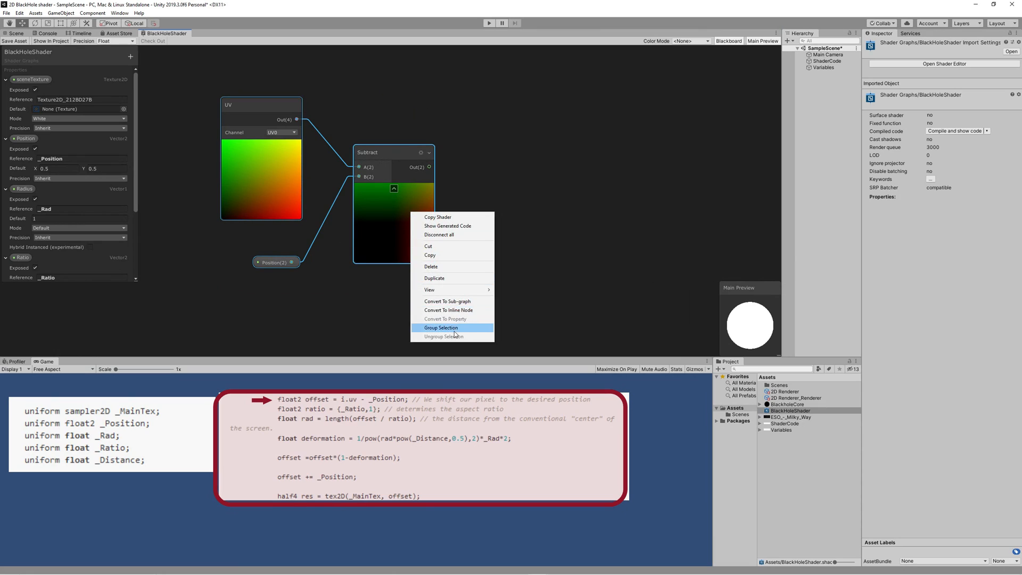
click(440, 328)
text(Offset)
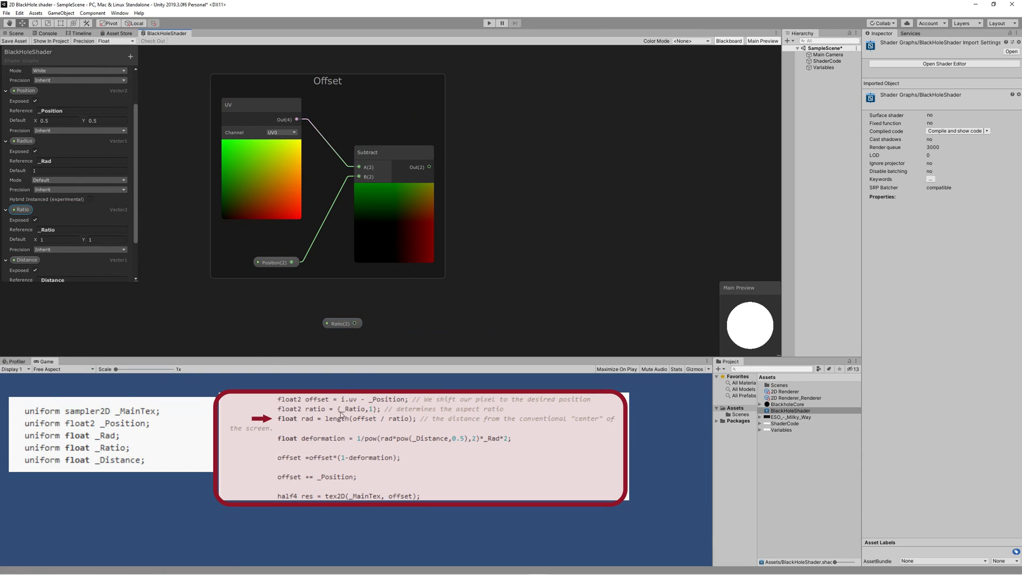
right_click(505, 237)
text(0.5)
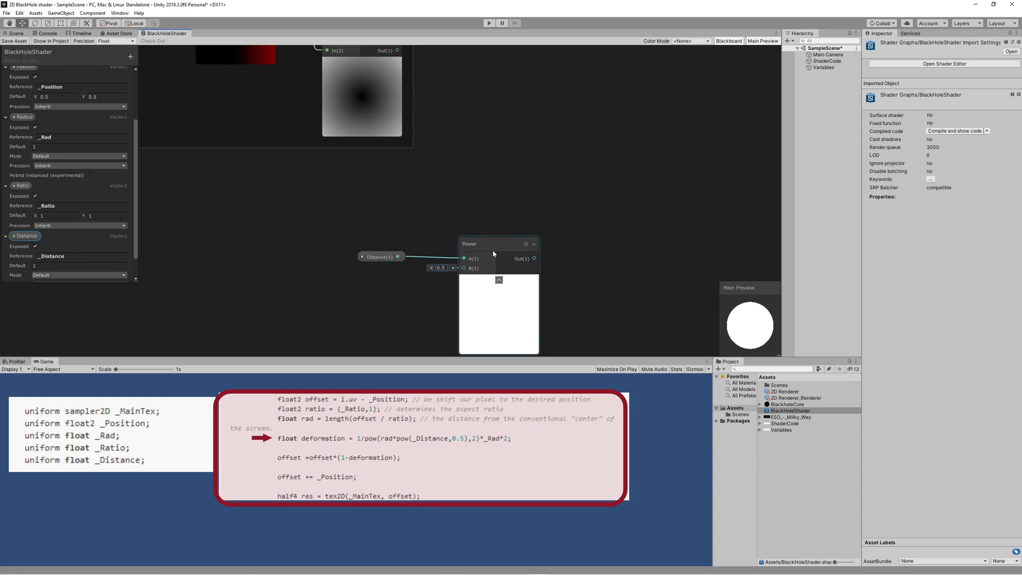
drag(498, 242, 466, 237)
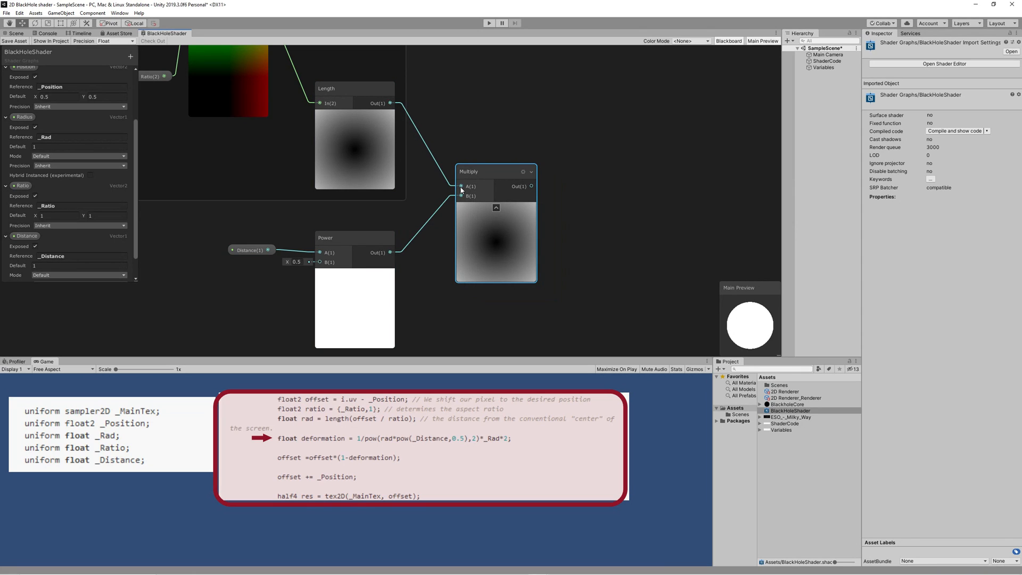
Add a Multiply node to the deformation chain for the 'Deformation equation' group
right_click(605, 219)
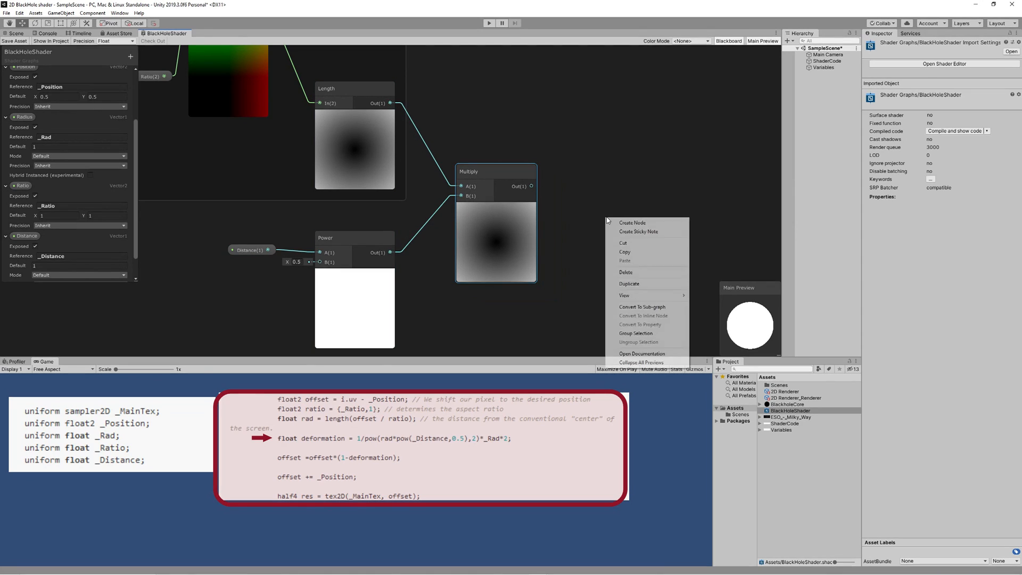
click(632, 223)
text(mu)
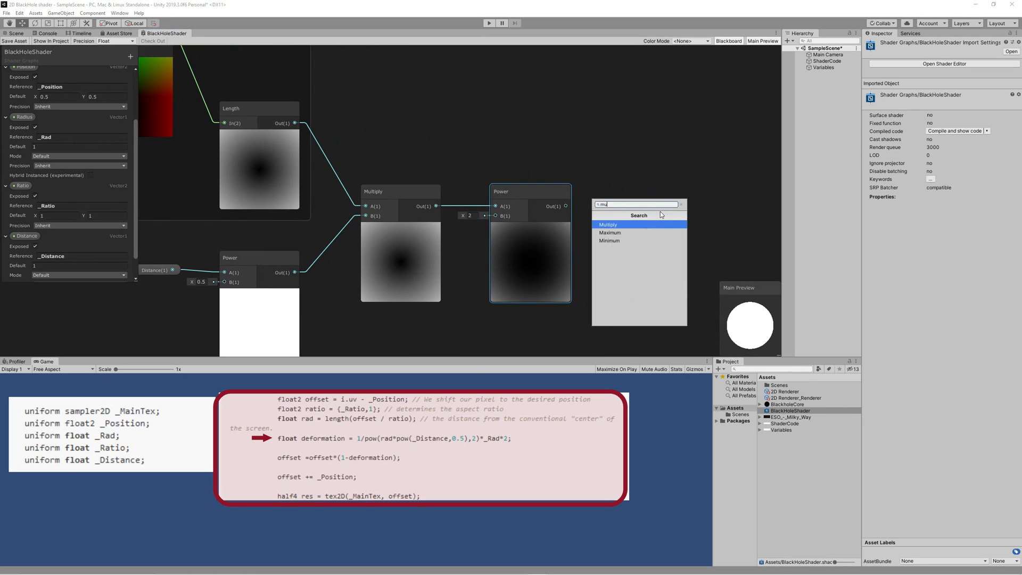
click(607, 224)
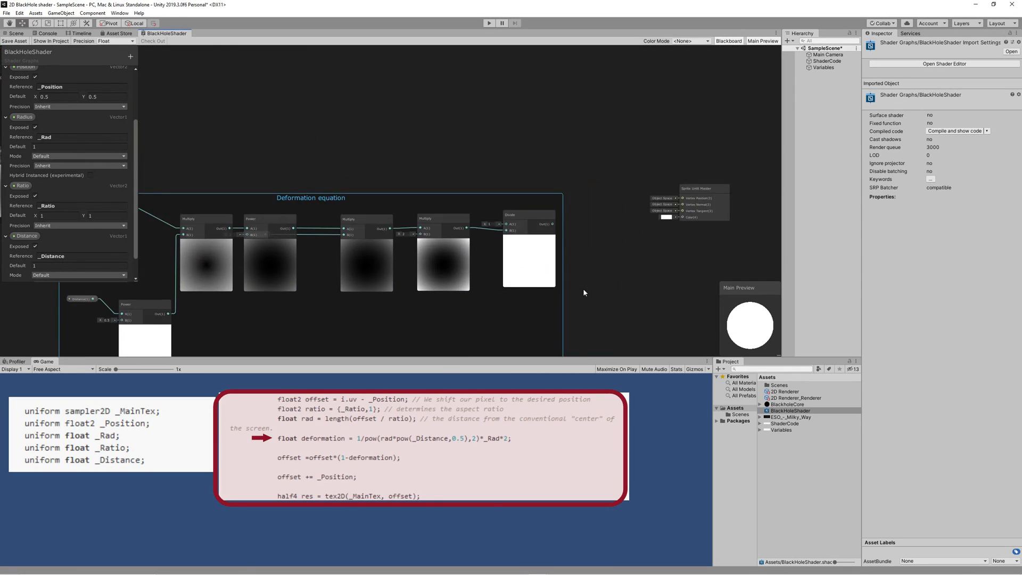
right_click(584, 291)
text(add)
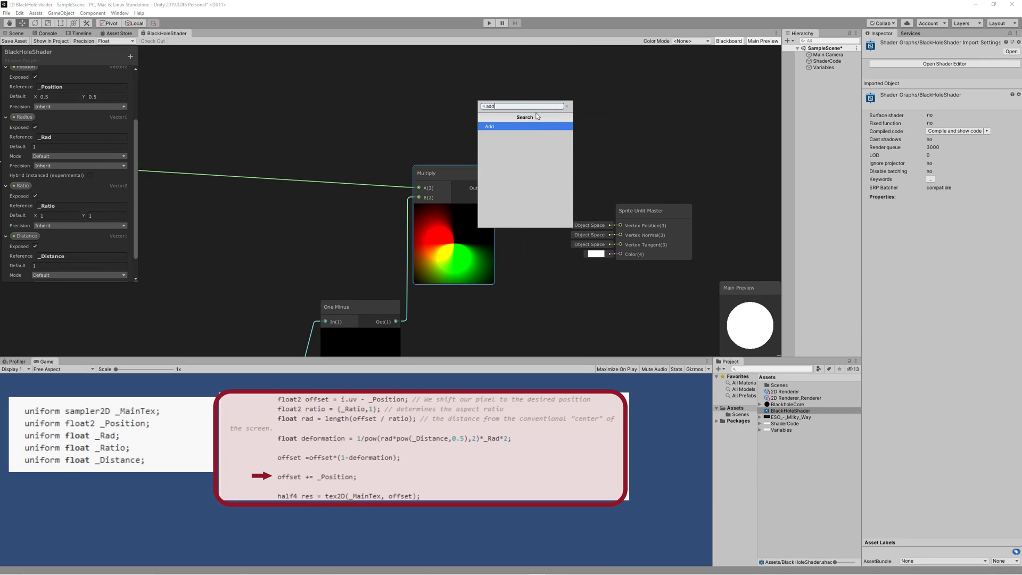
Add an Add node and a Sample Texture 2D node, feeding the summed offset into its UV, then return to the scene
click(490, 126)
text(sam)
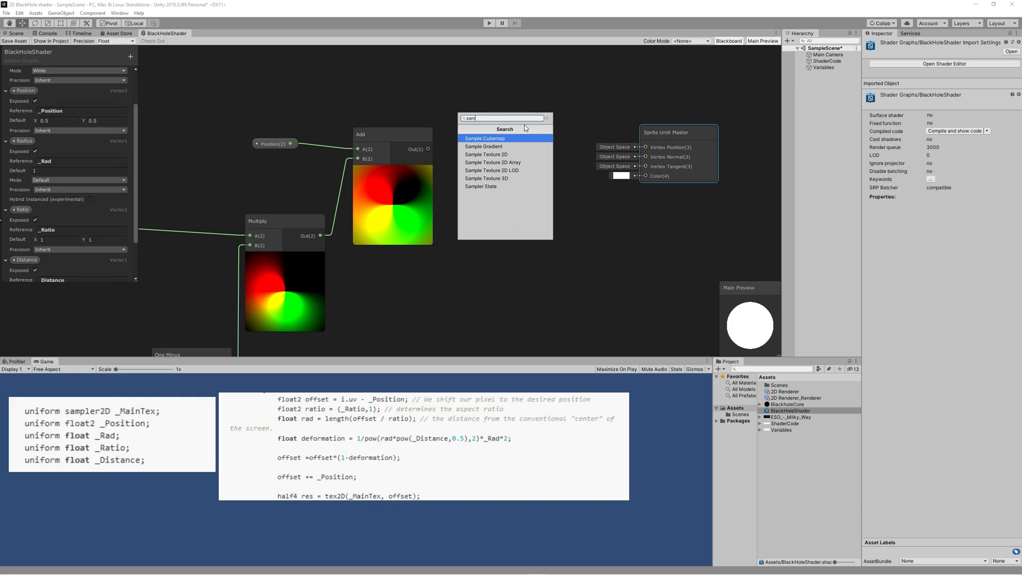
click(483, 153)
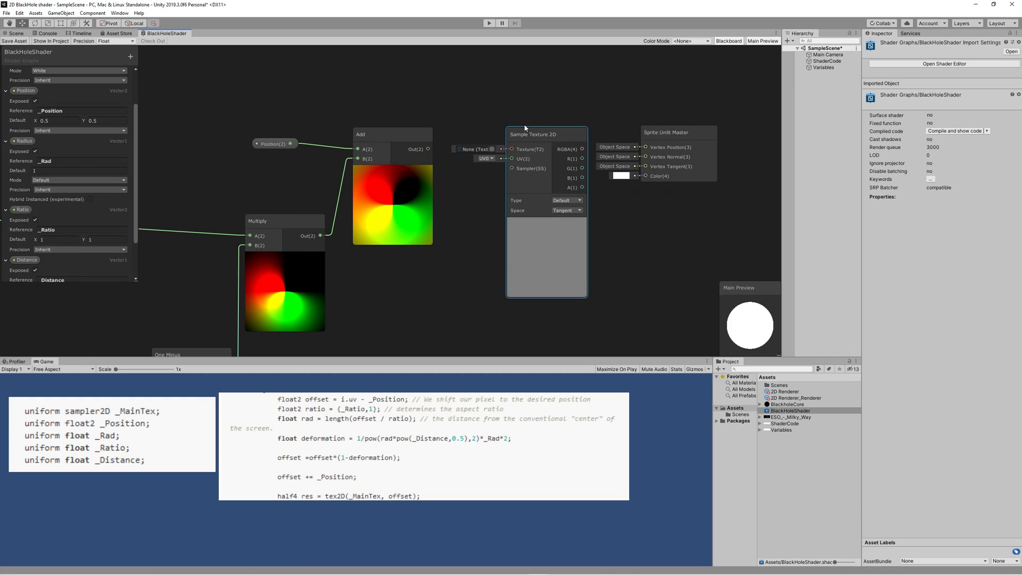
drag(546, 134, 536, 100)
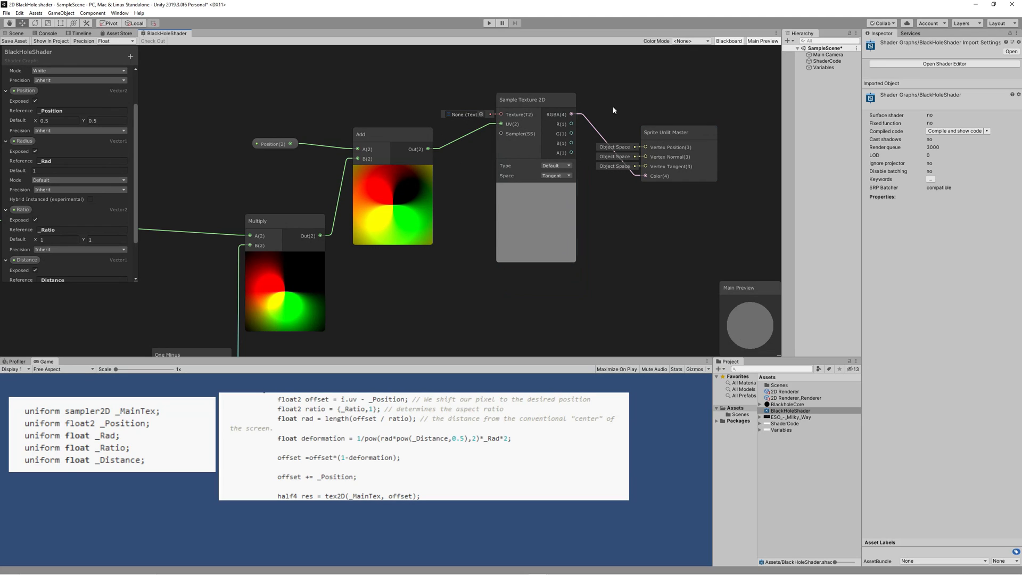
click(12, 40)
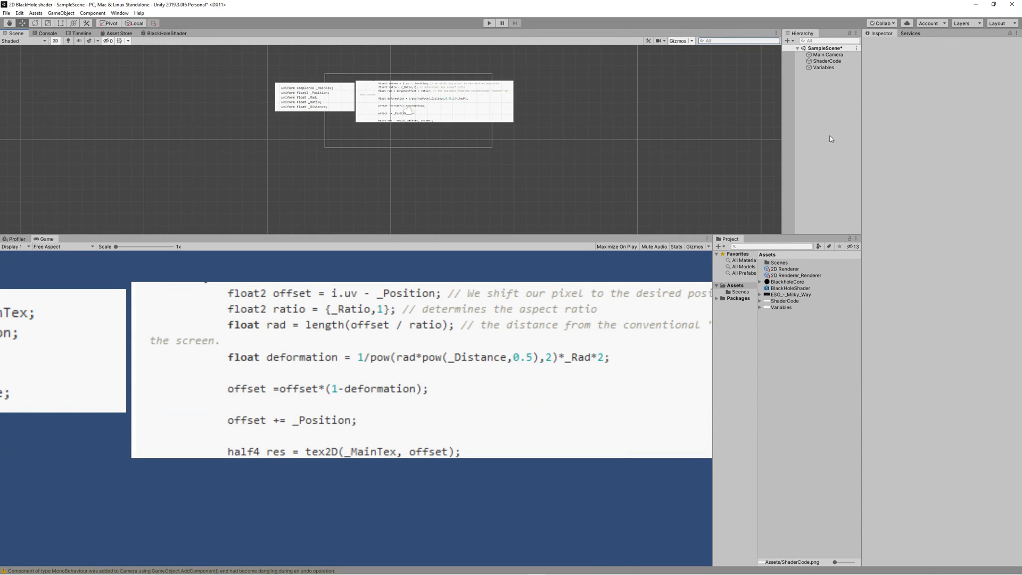
Remove the ShaderCode and Variables slides, leaving the Milky Way backdrop, and start a new render texture asset
click(826, 55)
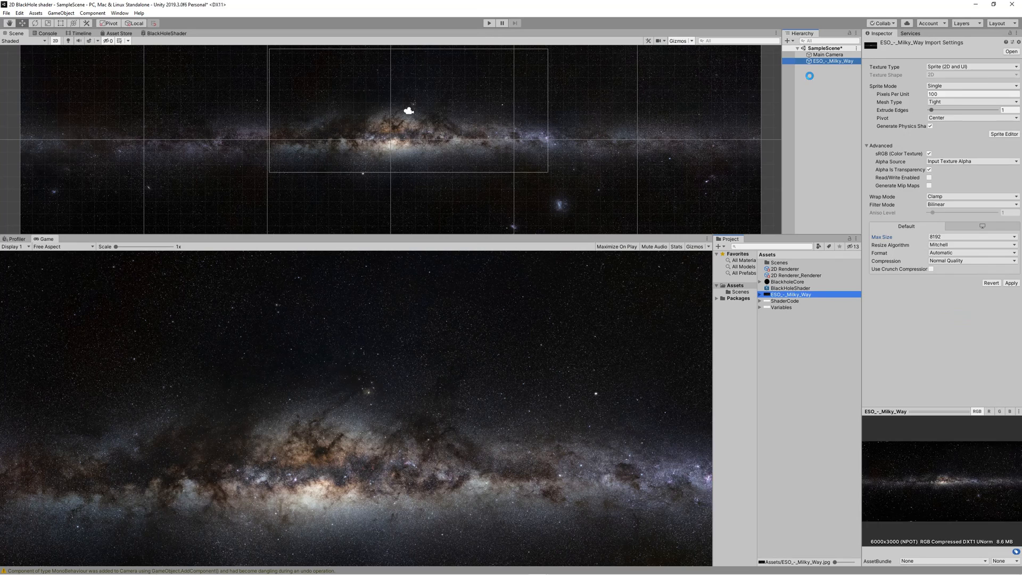
click(828, 55)
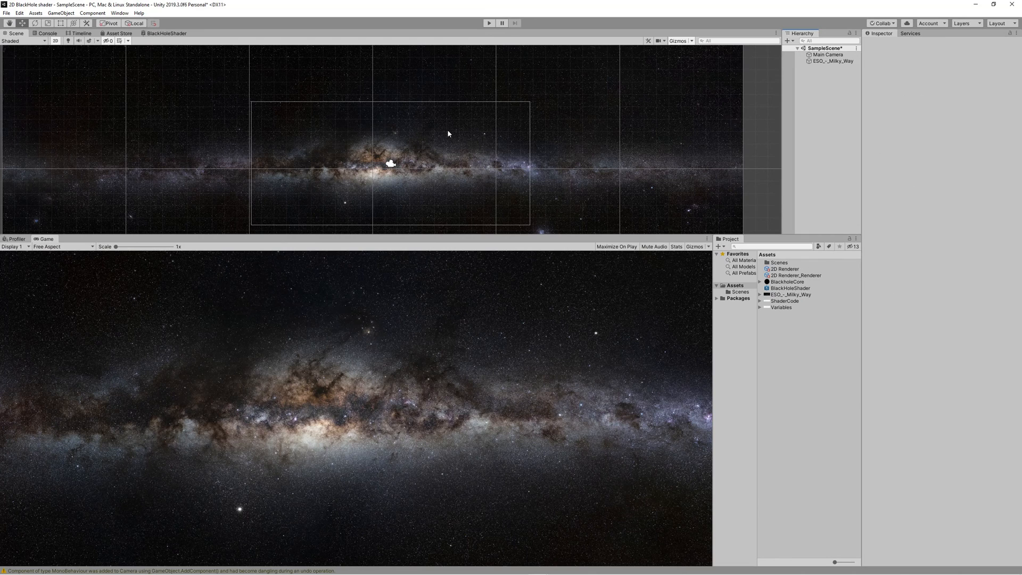
click(25, 15)
text(BH)
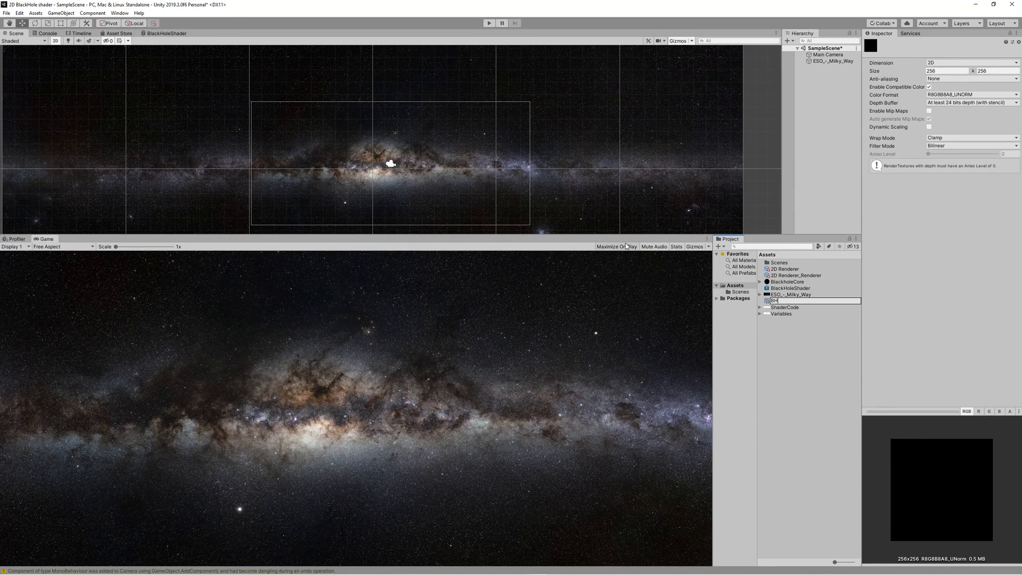
Name the new render texture asset BlackholeRenderTexture
text(Blackhole R)
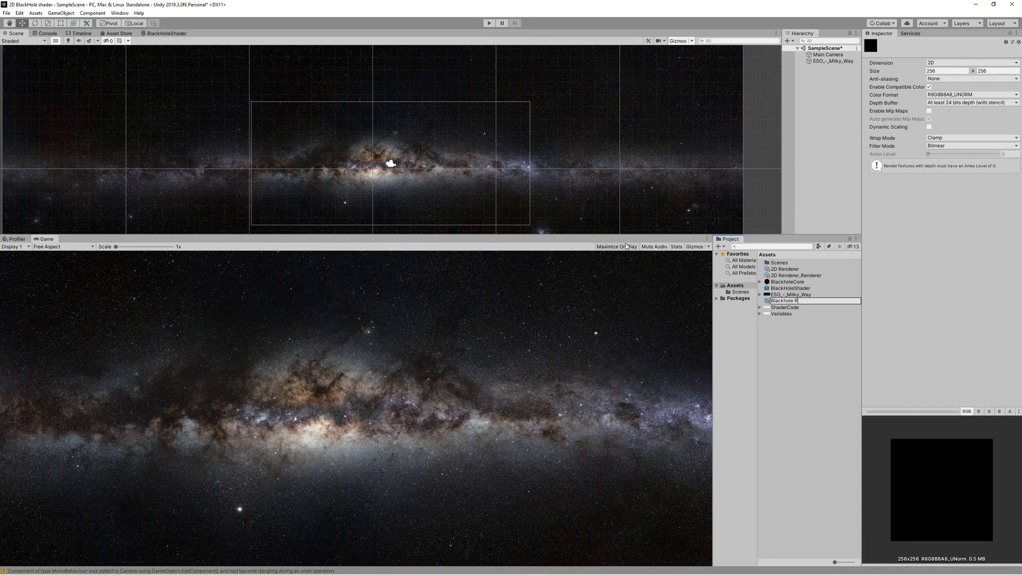
text(BlackholeRenderTexture)
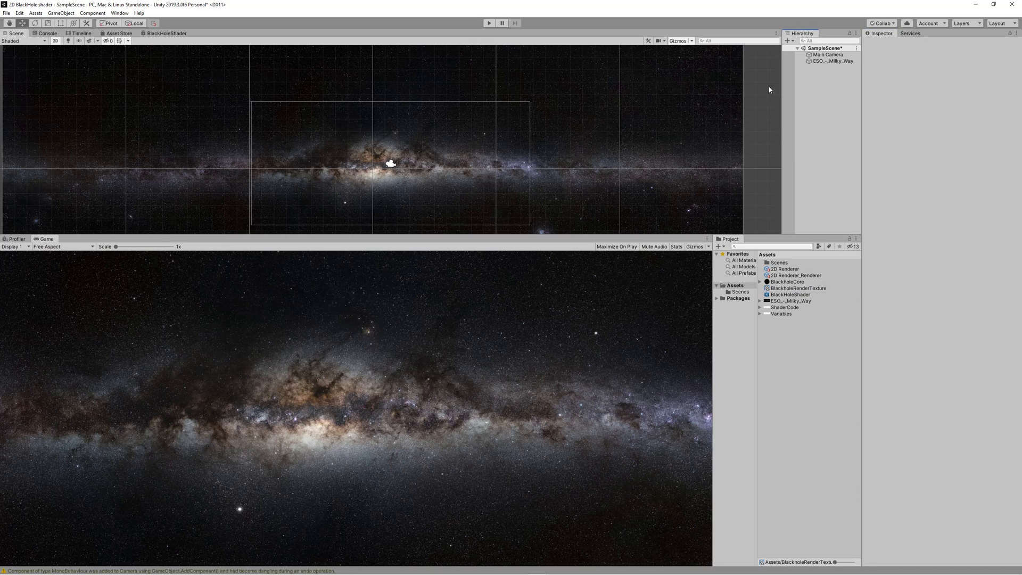
Add a second camera named BlackHoleCamera with Output Target set to the render texture
click(821, 69)
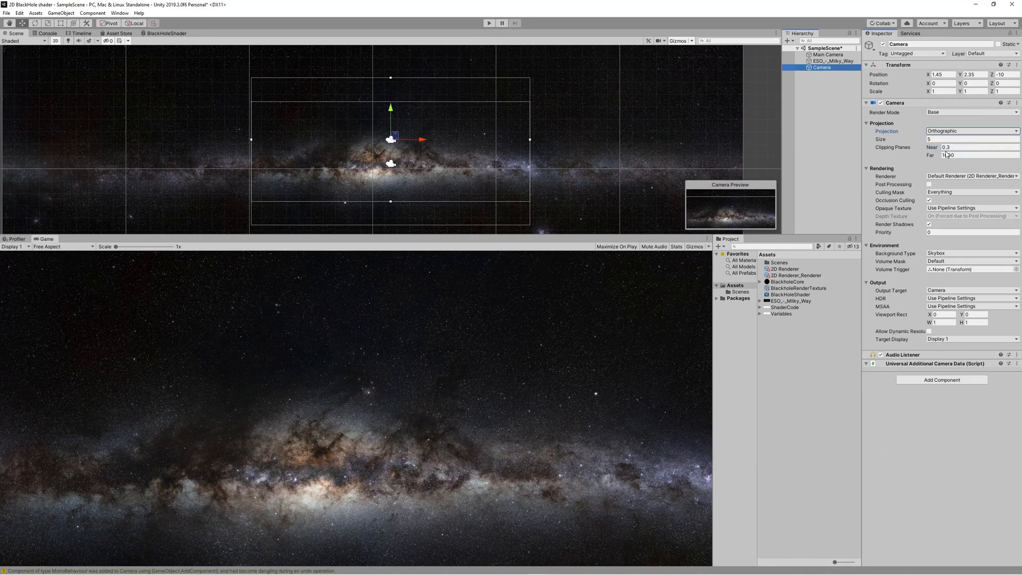
click(822, 55)
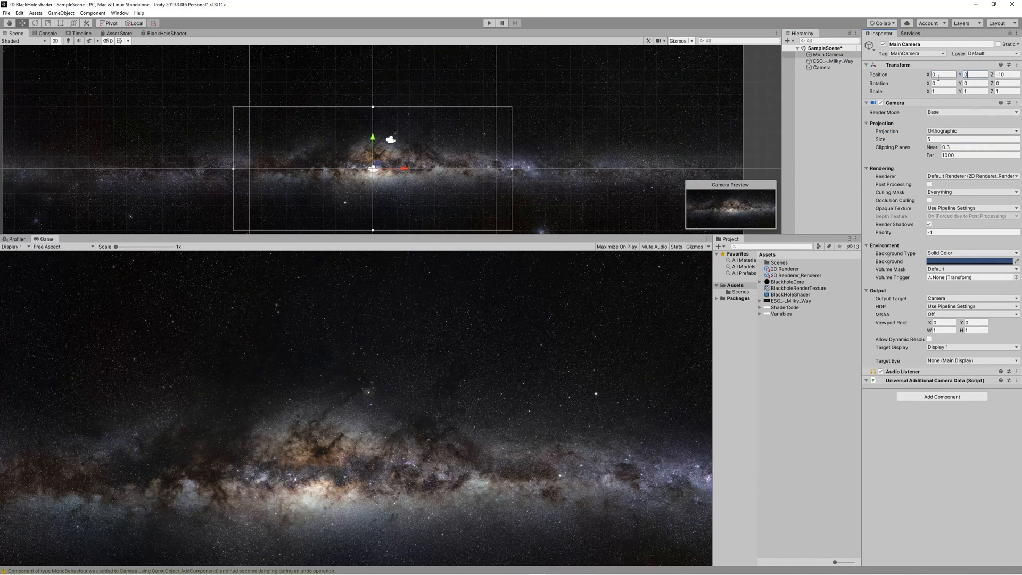
click(821, 68)
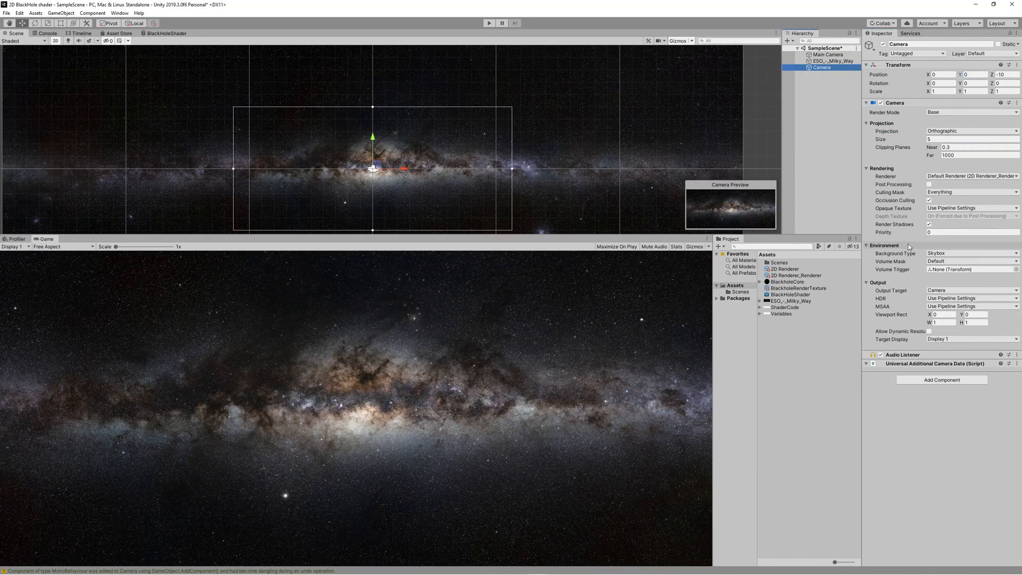
double_click(822, 68)
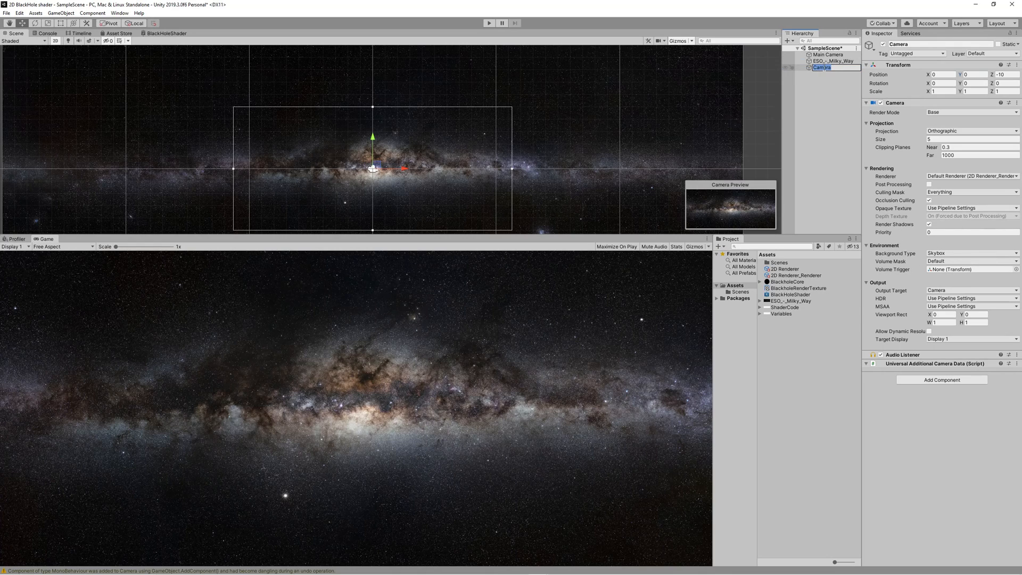
text(BlackHoleCamera)
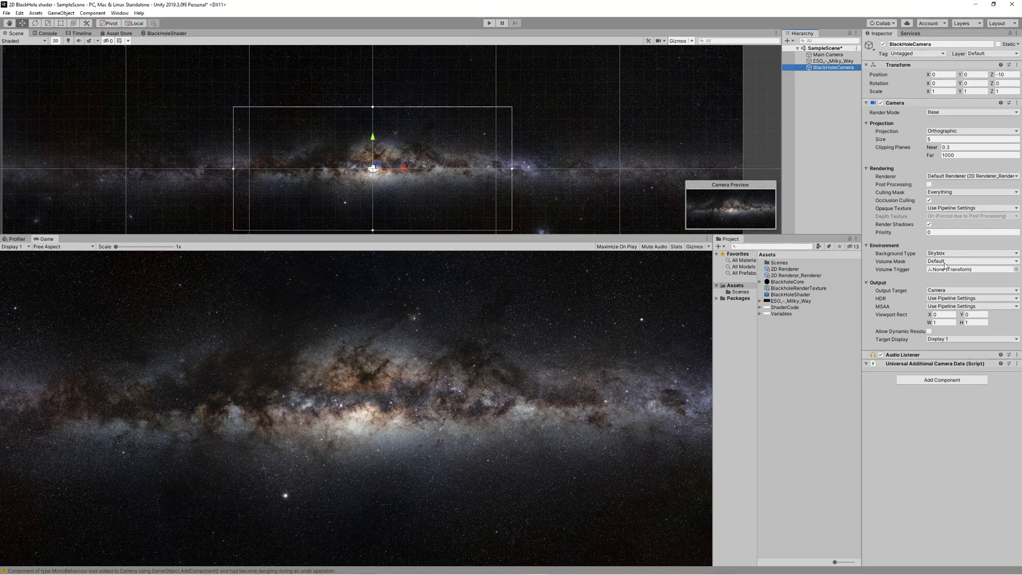
click(971, 289)
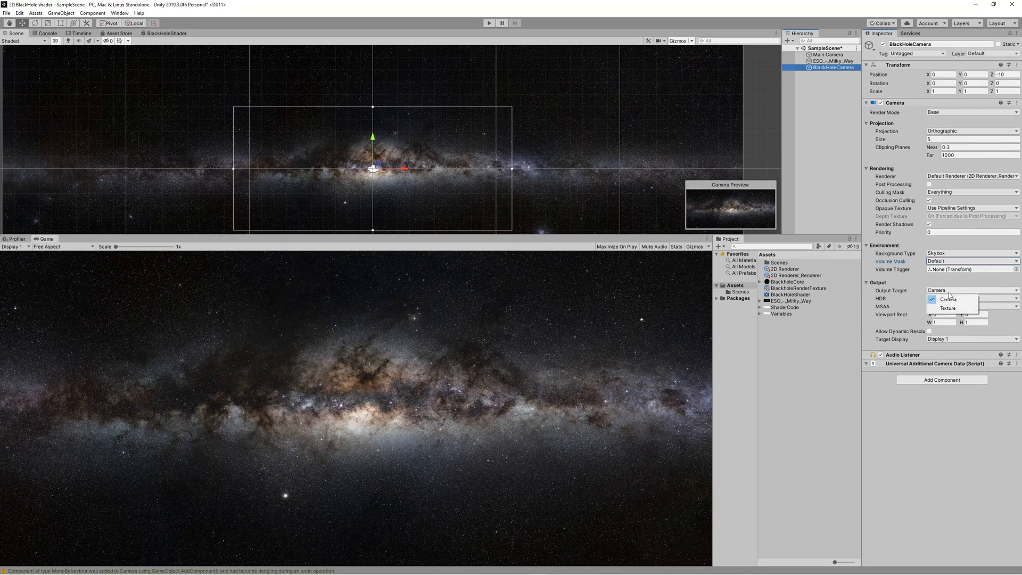
click(947, 308)
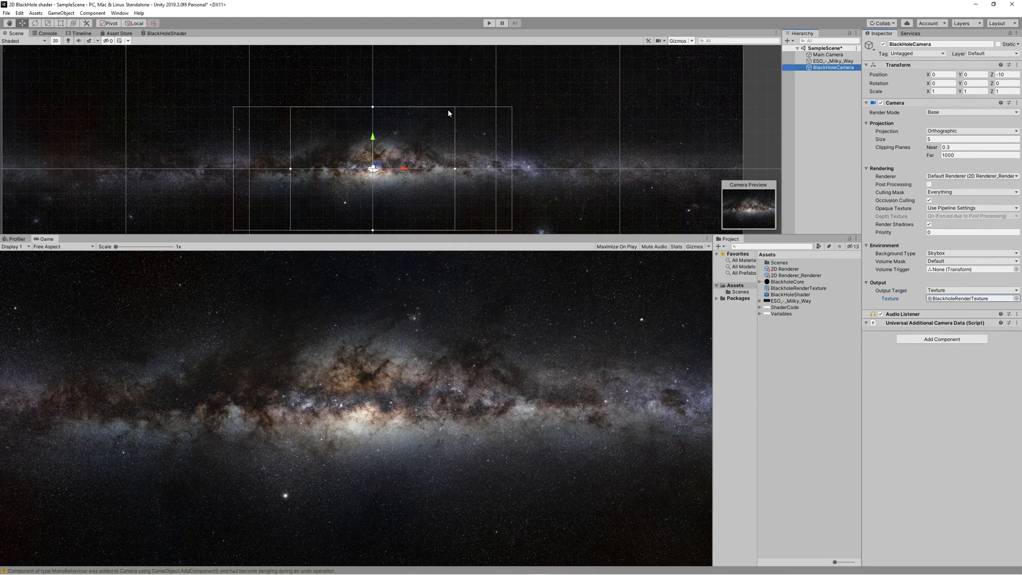
click(748, 287)
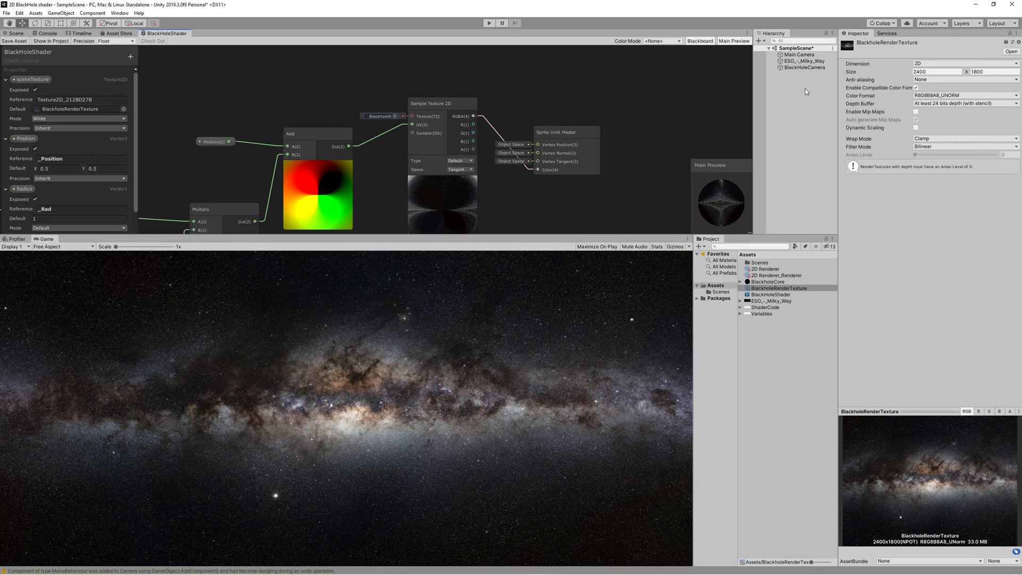
mouse_move(221, 87)
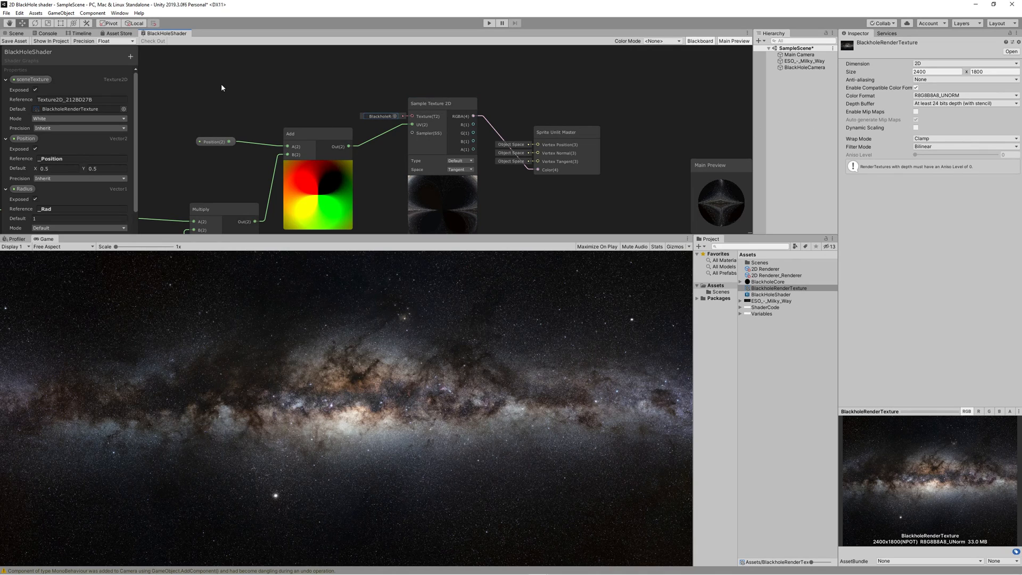
mouse_move(793, 100)
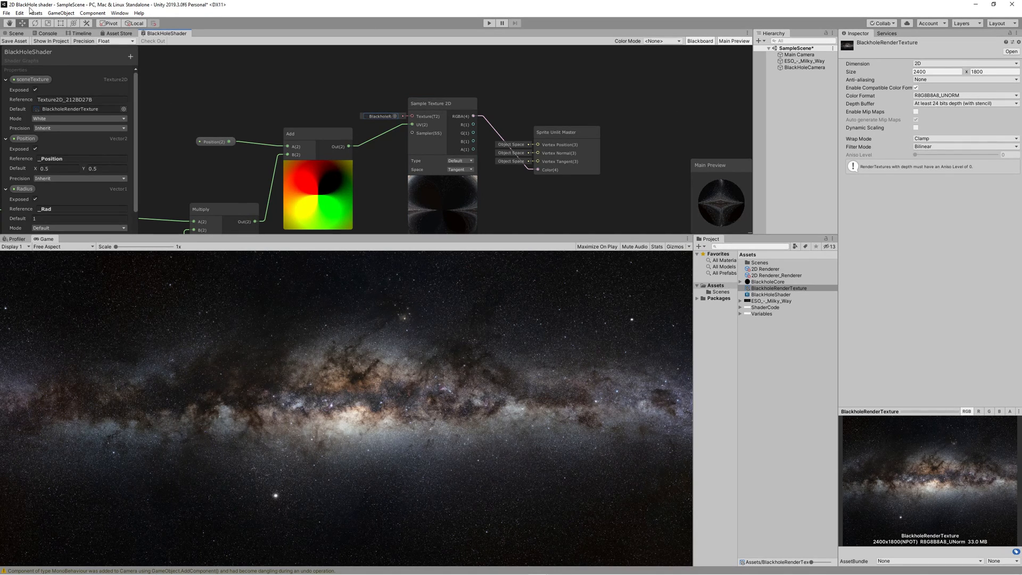
Start creating a new Square sprite asset in the project
click(30, 14)
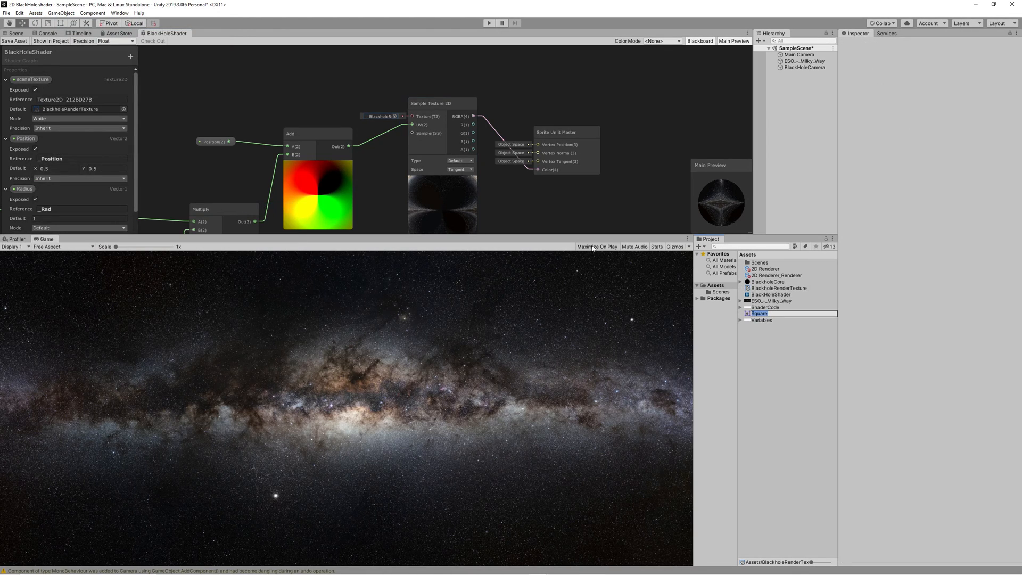
Name the square sprite BlackHoleArea and scale it to 12.487 across the camera view
text(BlackHoleArea)
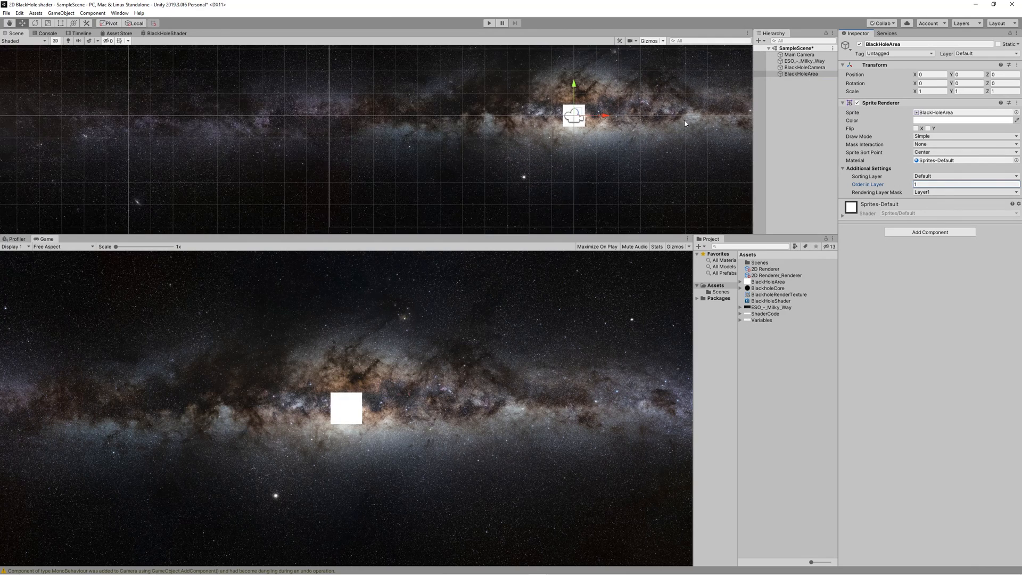
text(12.487)
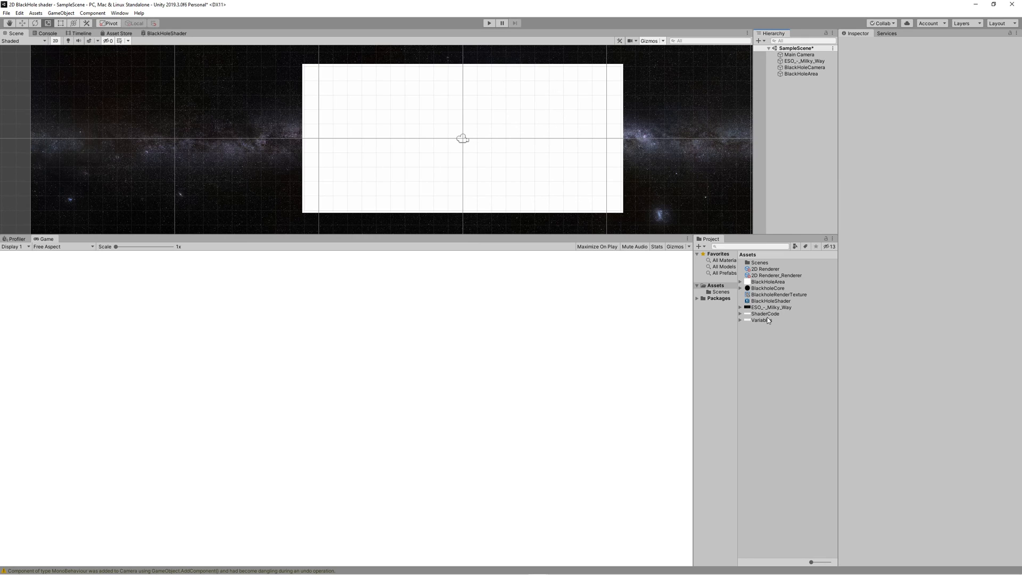
Create a BlackholeMat material and grab BlackHoleShader to assign to it
right_click(760, 319)
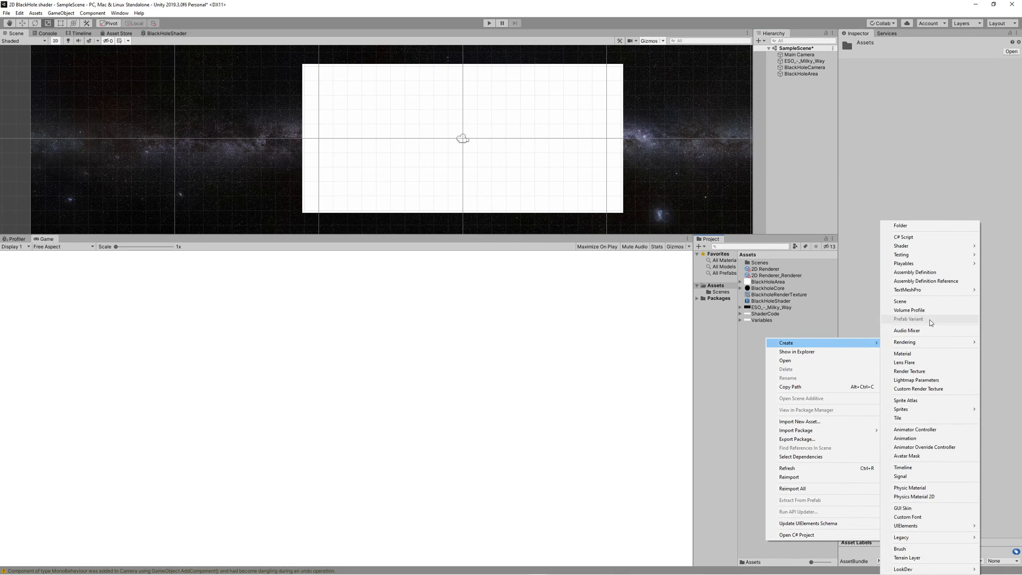
click(903, 353)
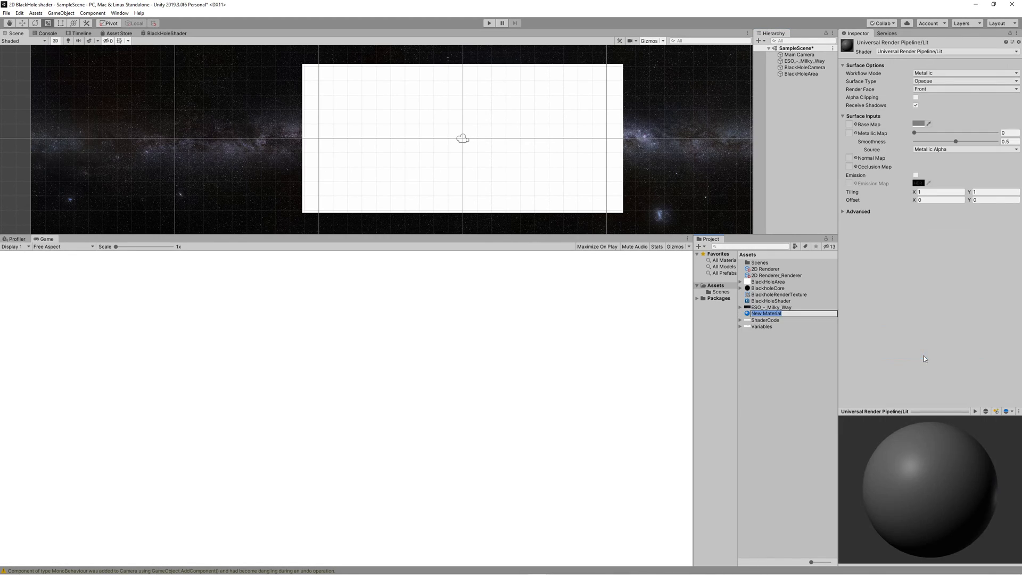
text(BlackholeMat)
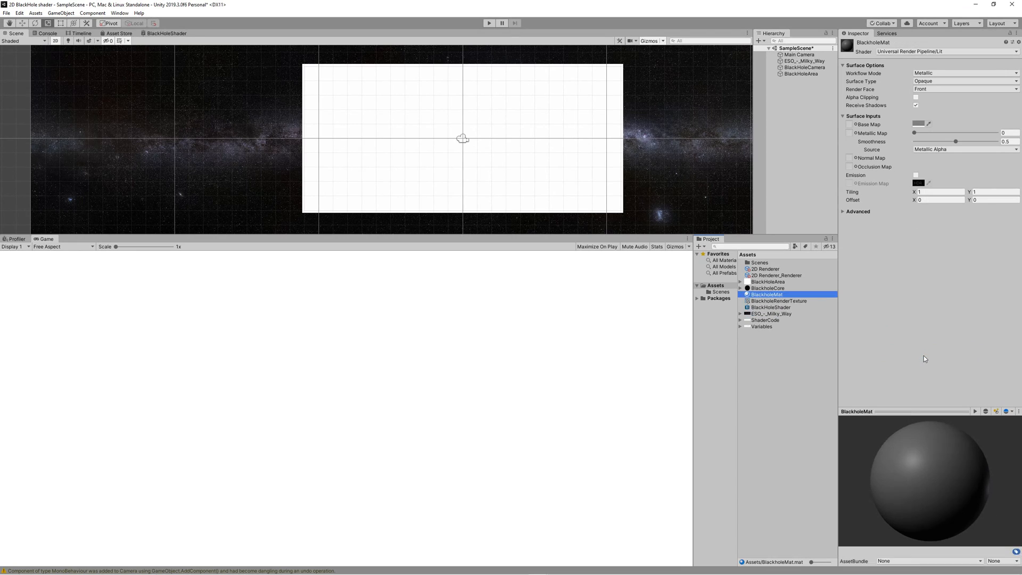
click(770, 306)
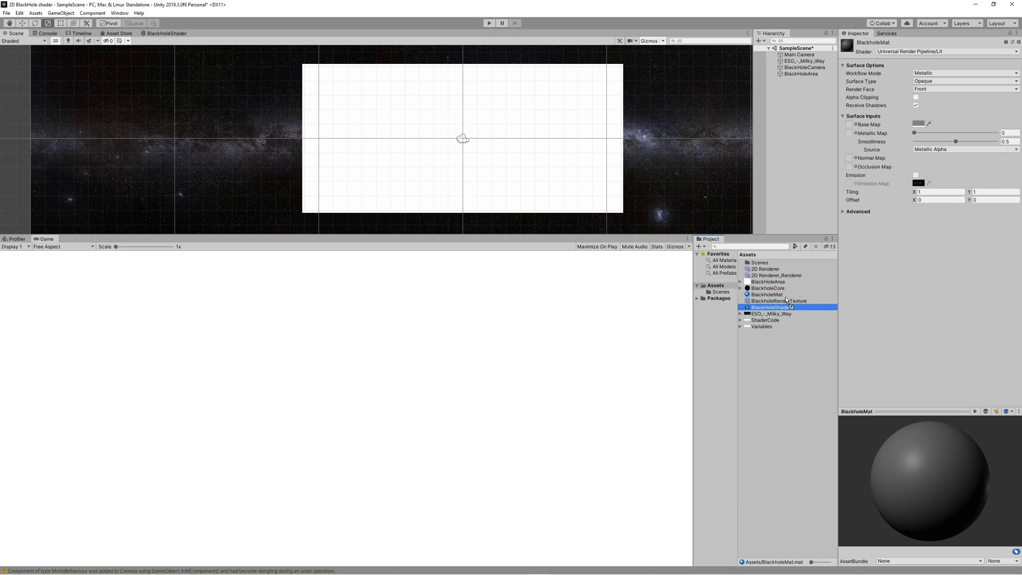
click(767, 293)
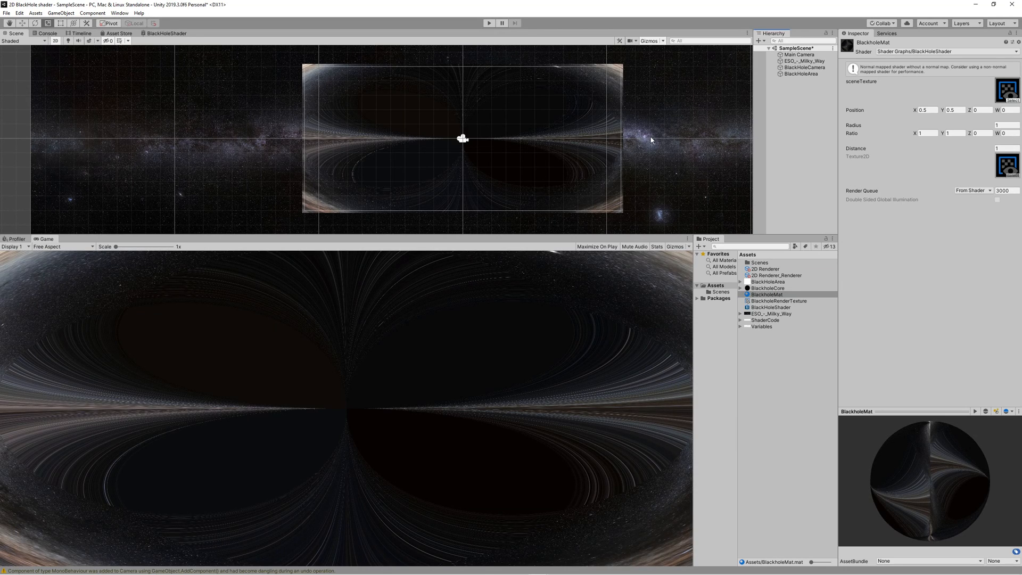
Set BlackHoleMat Ratio X to 1 and Radius to 0.9 on BlackHoleArea, tuning Distance for a round ring
click(801, 75)
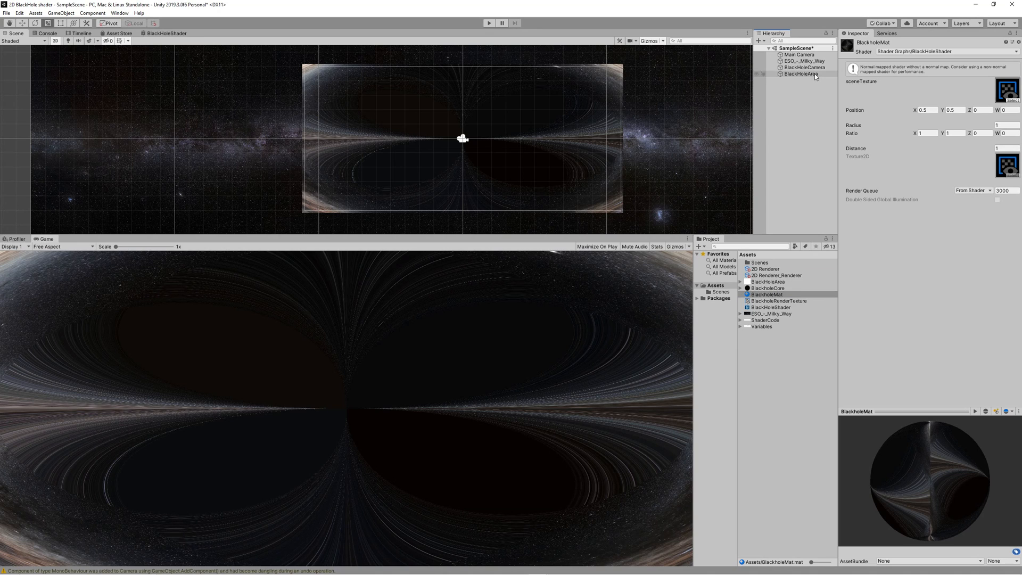
click(802, 74)
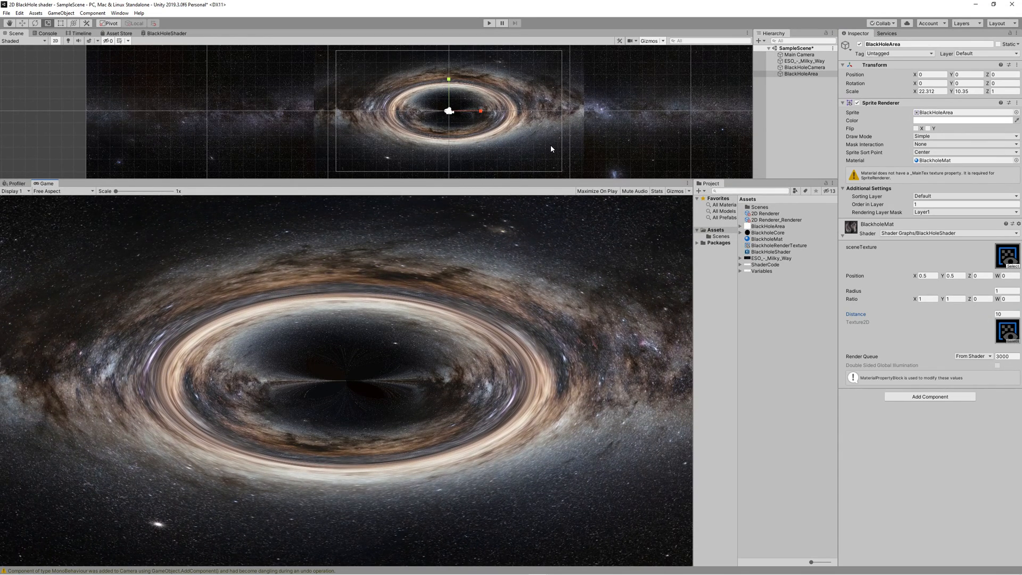
click(802, 69)
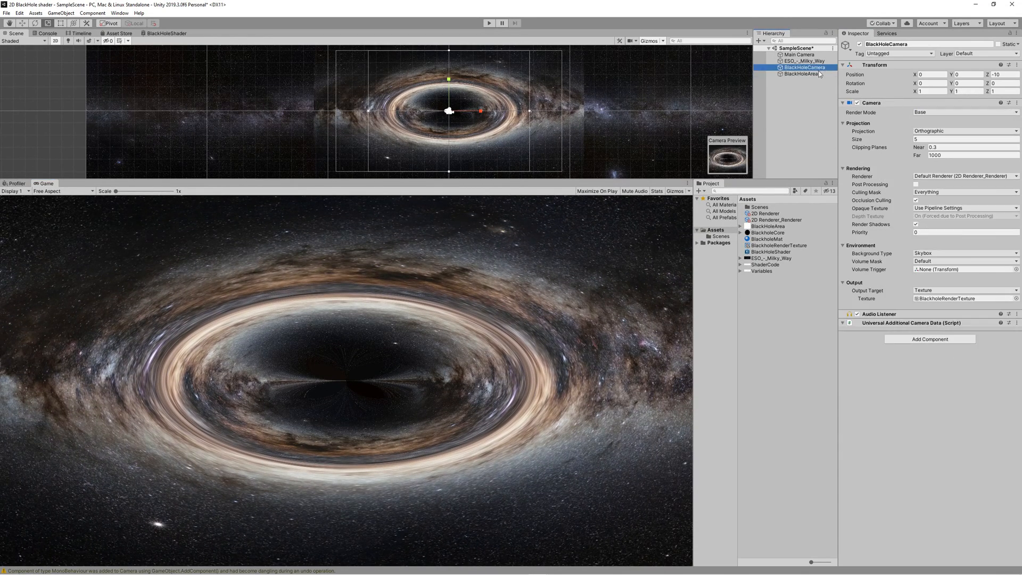
click(805, 75)
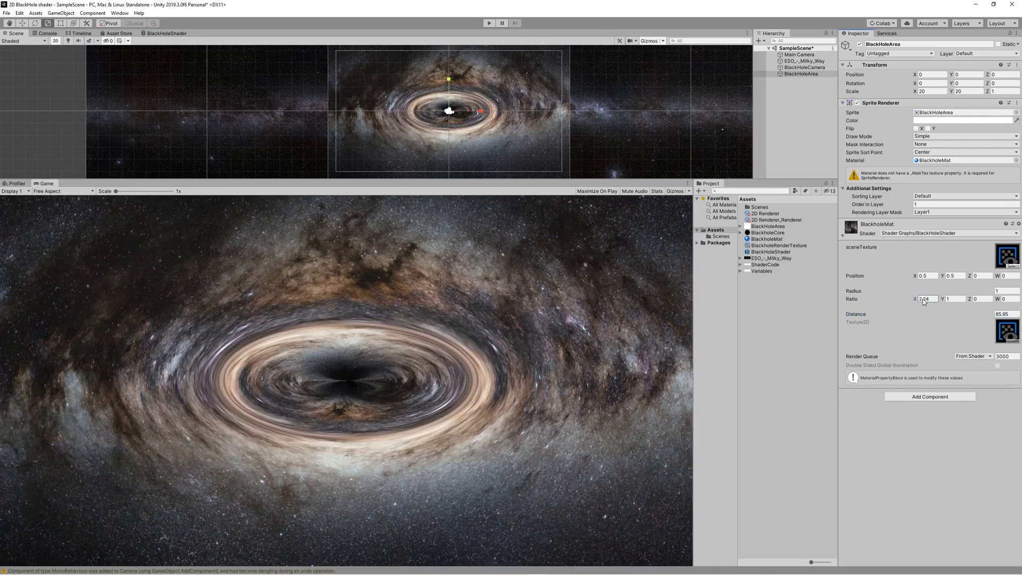
text(1)
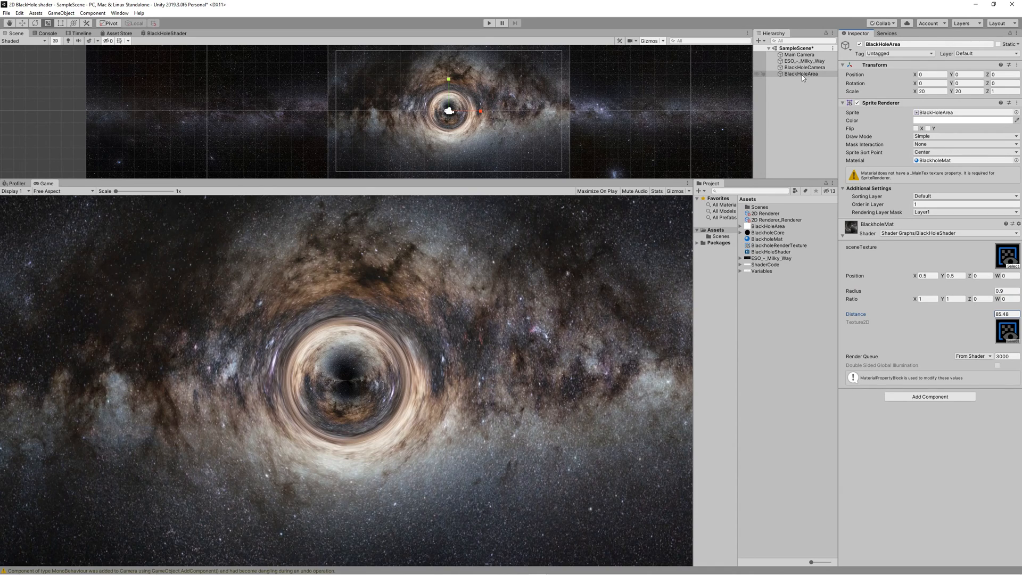
Nest BlackHoleCamera under BlackHoleArea, and BlackHoleArea under Main Camera
click(805, 67)
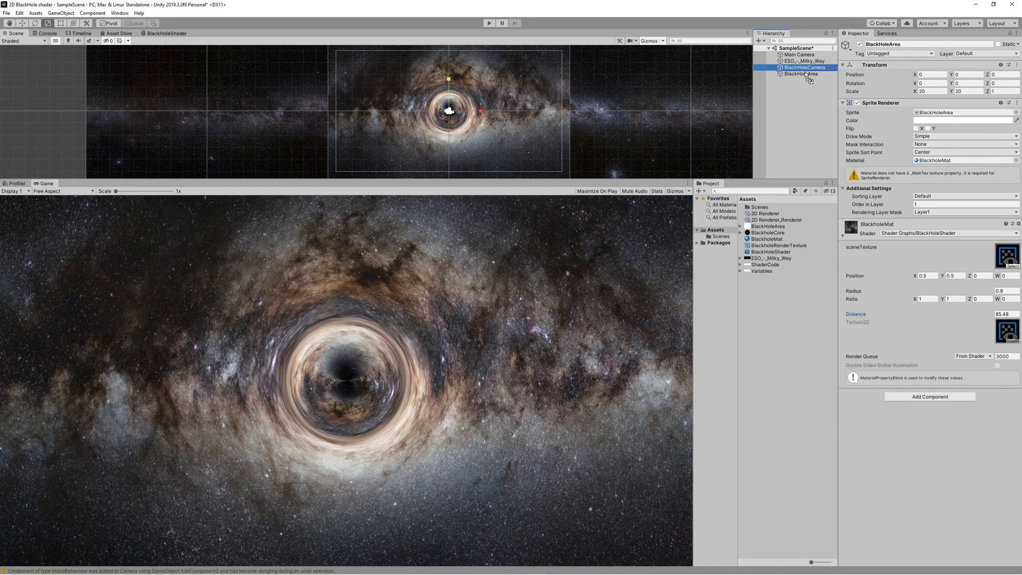
click(807, 73)
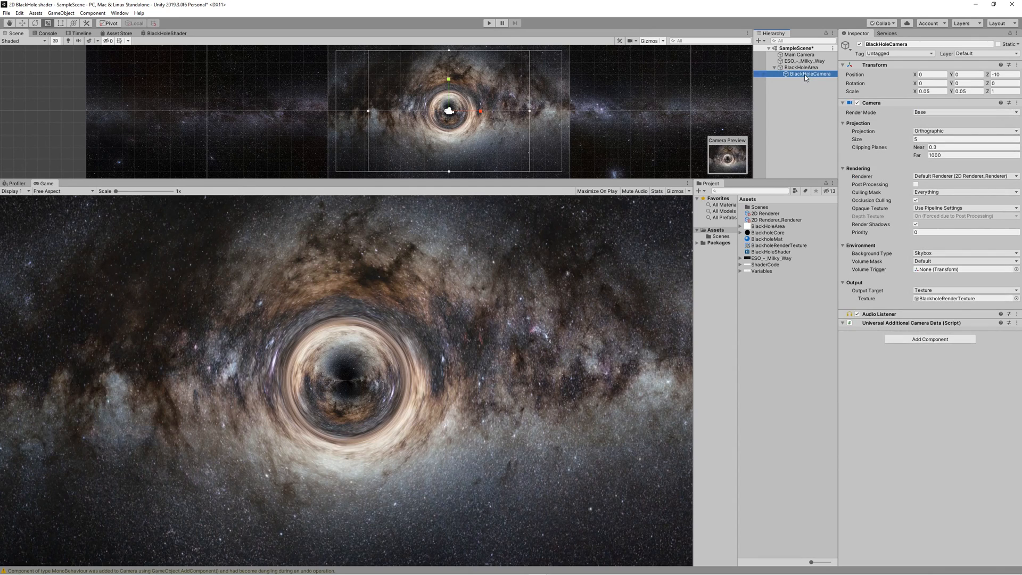
click(797, 67)
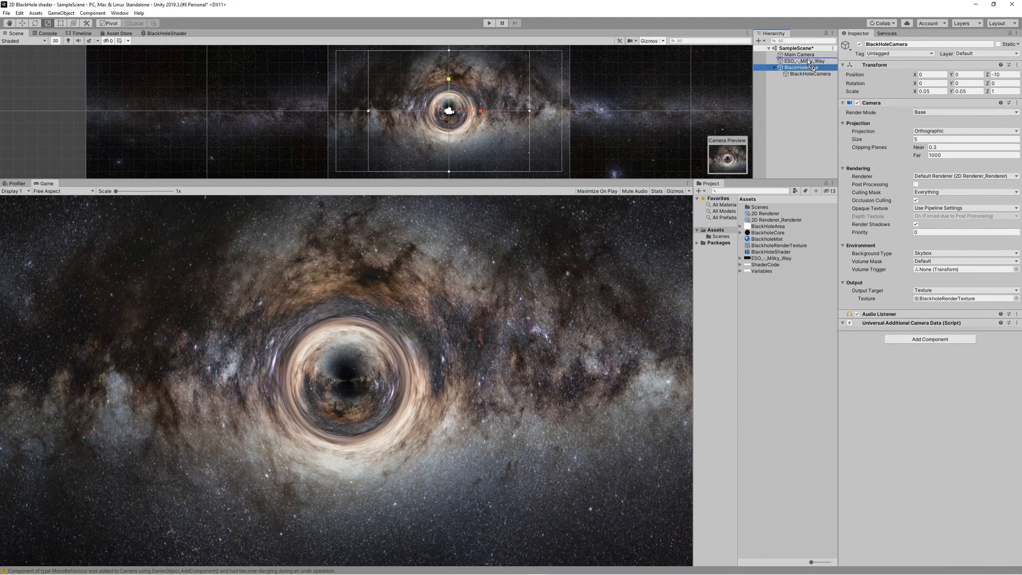
click(800, 54)
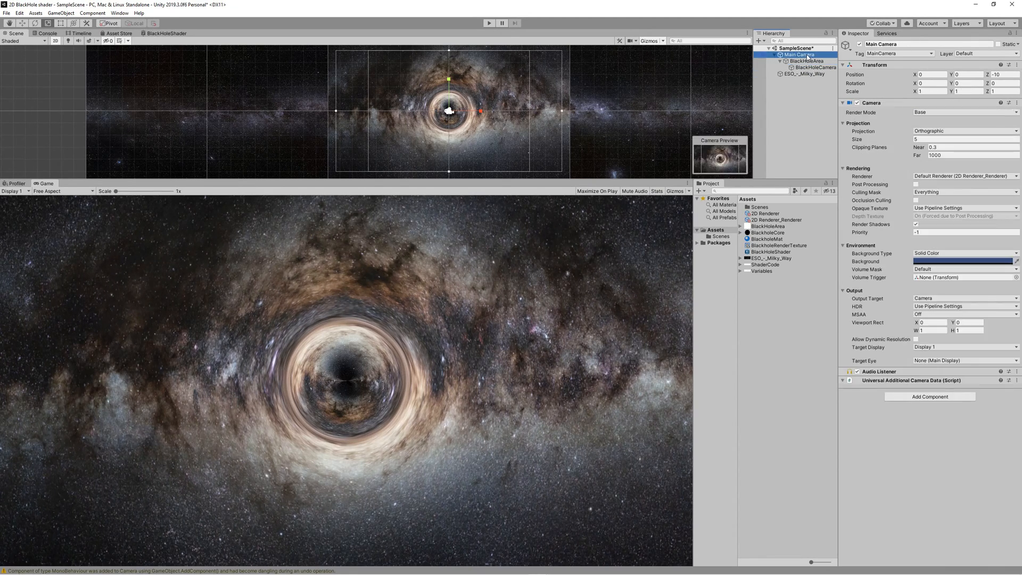
Move Main Camera sideways to confirm the lensing ring follows it
drag(448, 111, 453, 109)
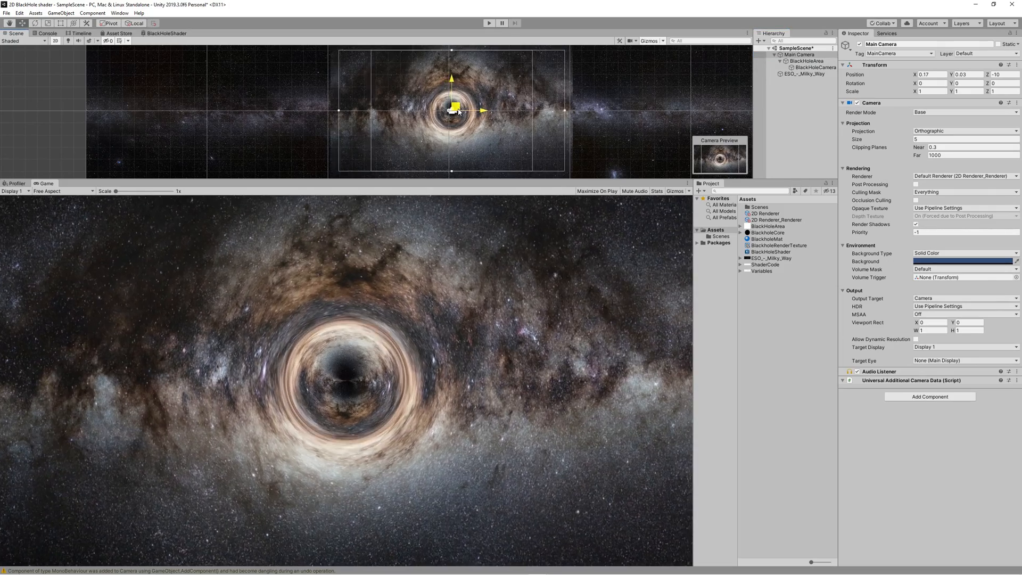
drag(451, 110, 479, 114)
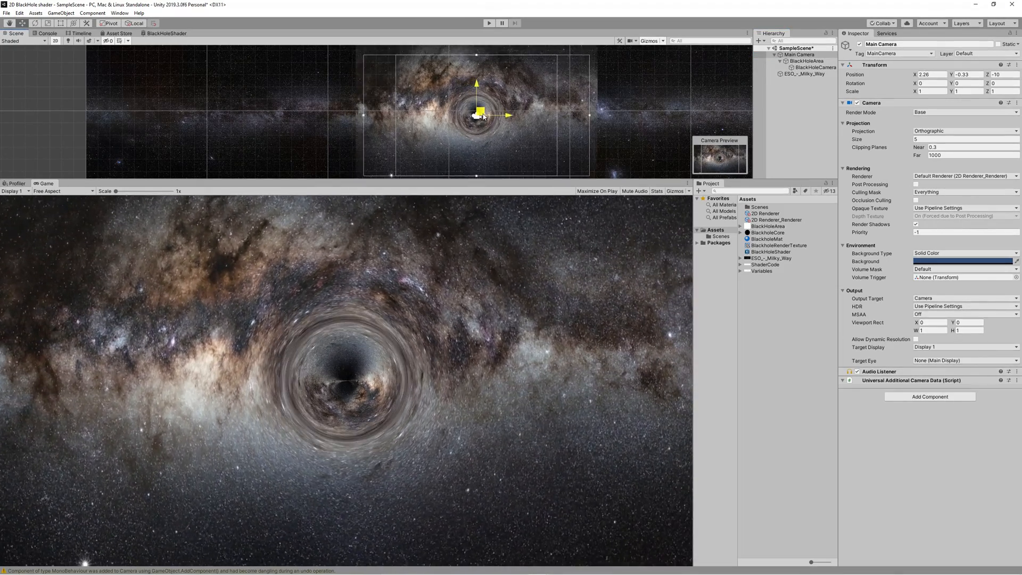
drag(478, 113, 517, 108)
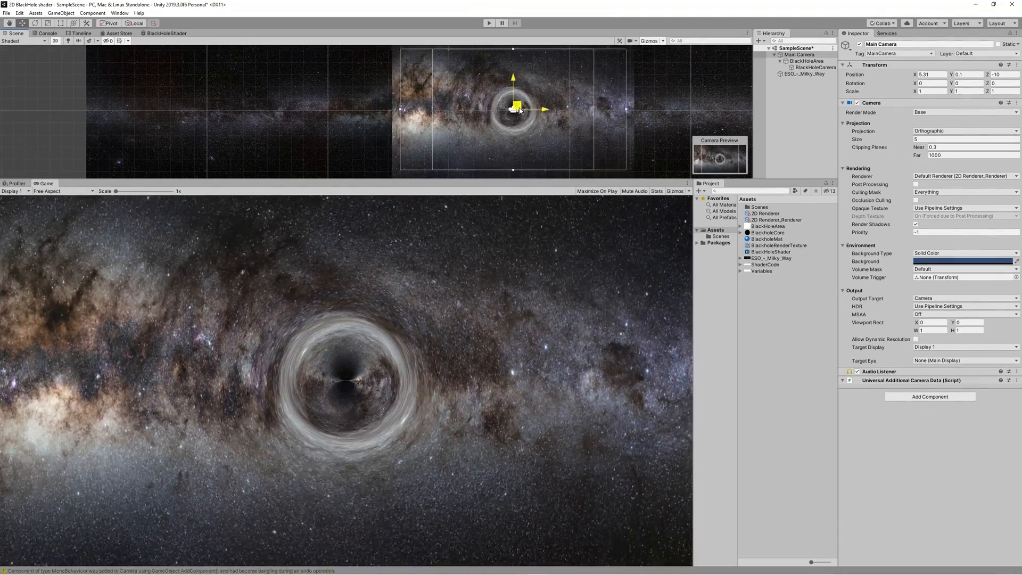
drag(517, 108, 481, 105)
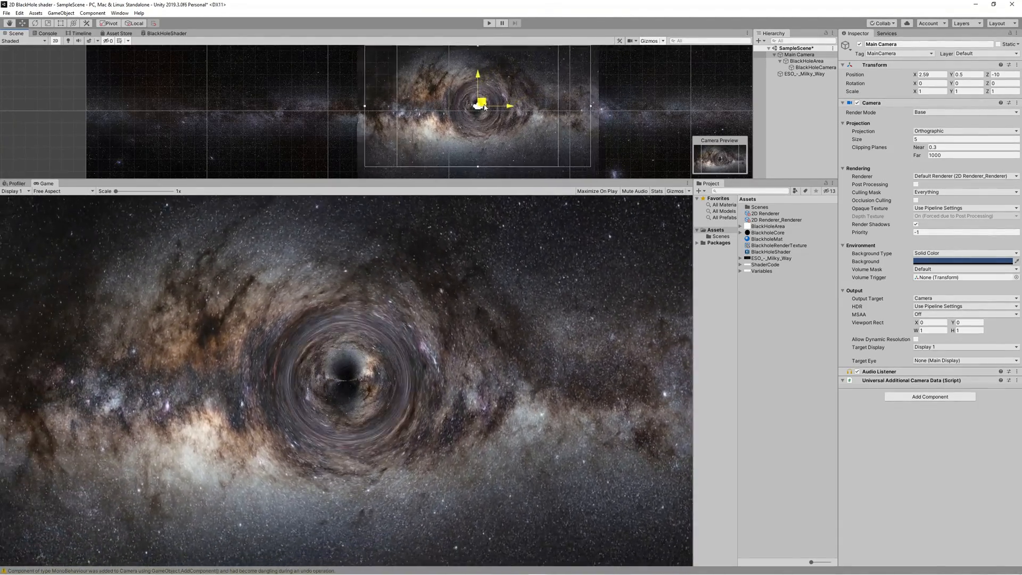
click(767, 232)
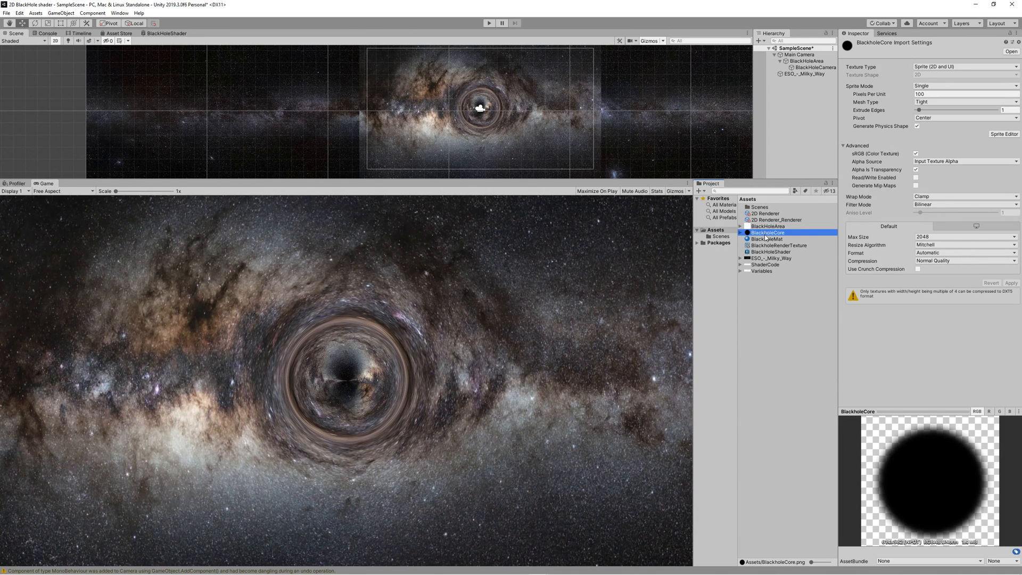
Drop BlackHoleCore into the scene with Order in Layer 2 and shift the dark disc right
click(800, 81)
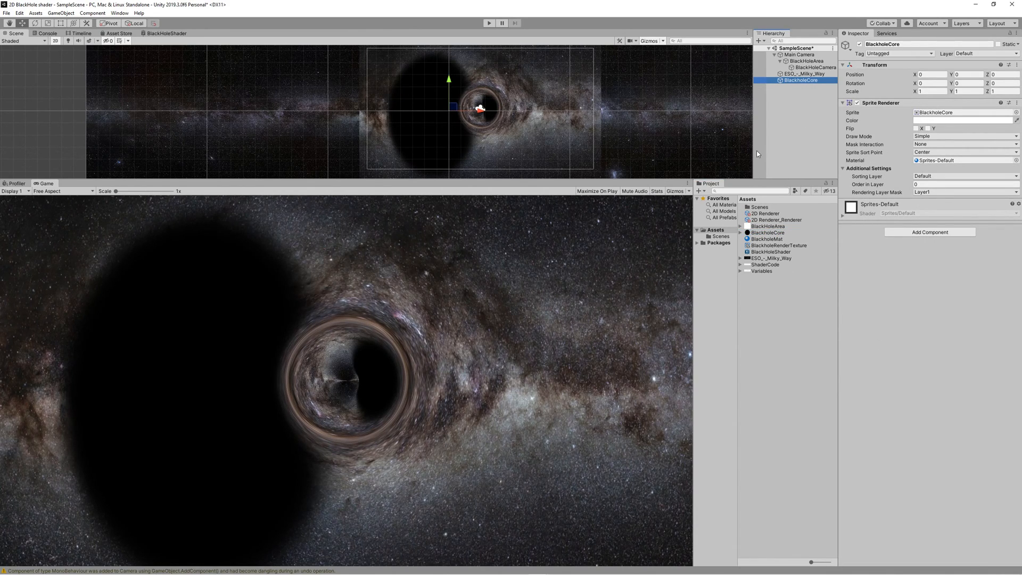
drag(481, 108, 524, 116)
text(2)
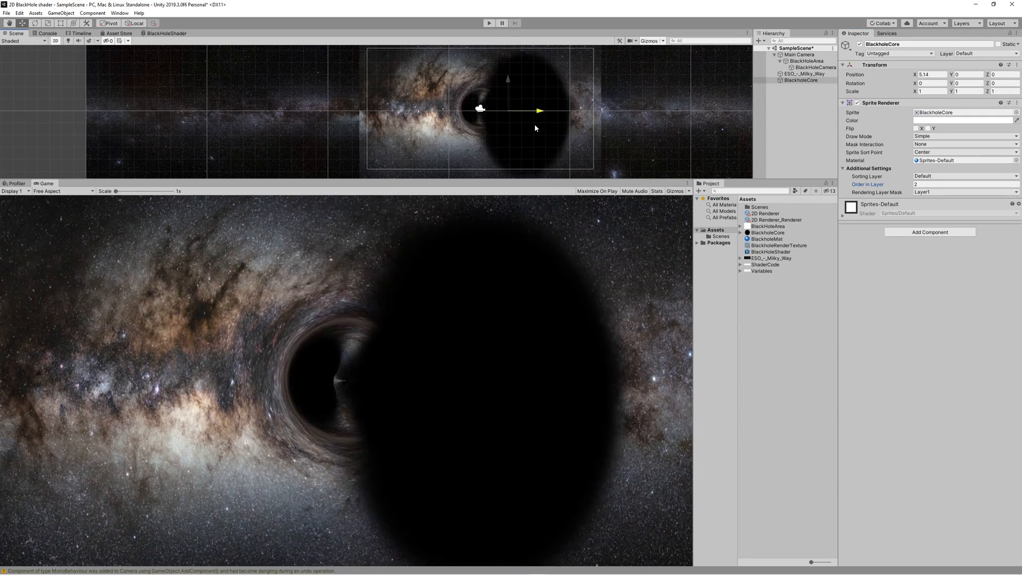
drag(534, 110, 549, 110)
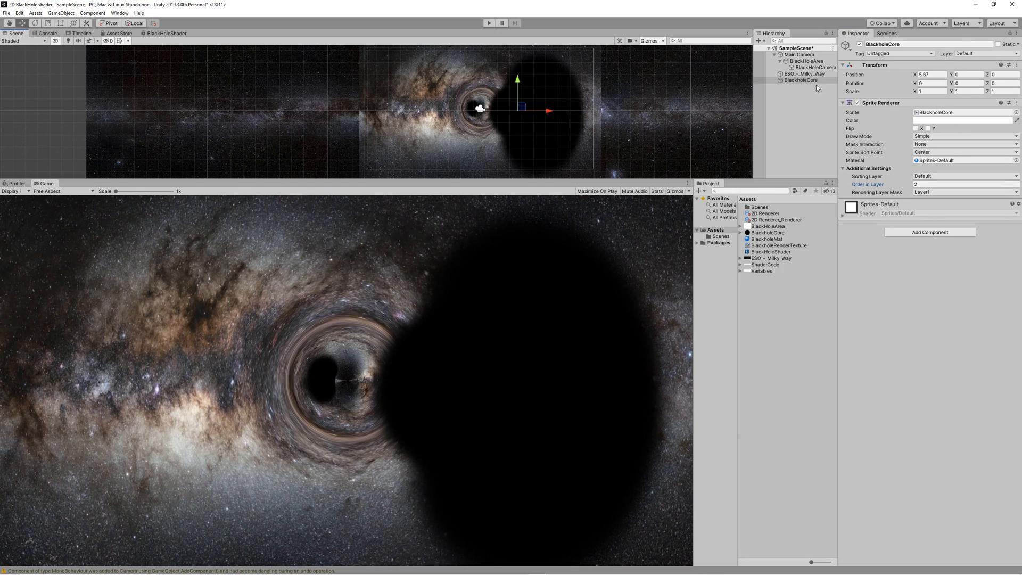
click(813, 68)
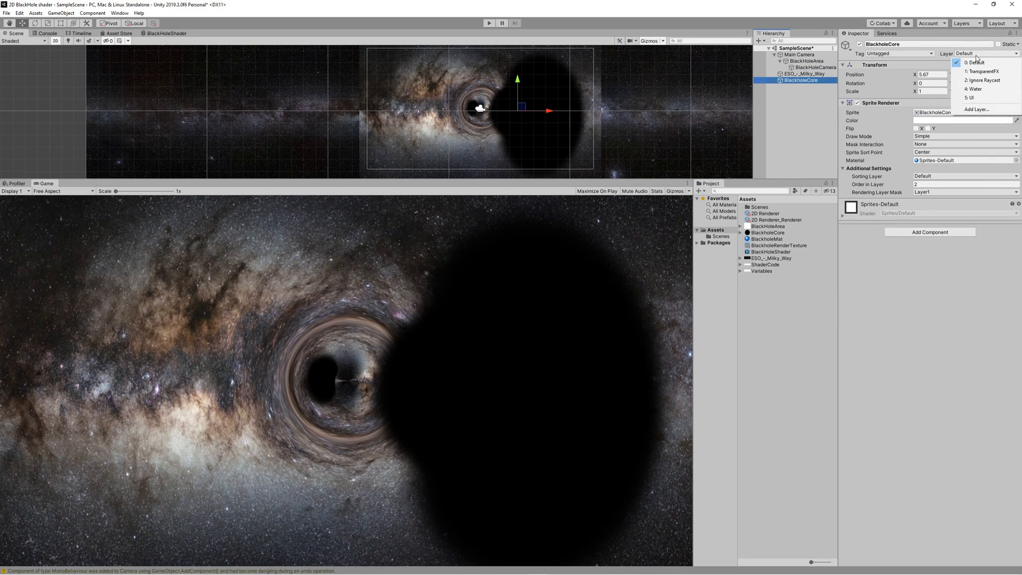
Add a 'Black' user layer and assign BlackHoleCore to it
click(977, 109)
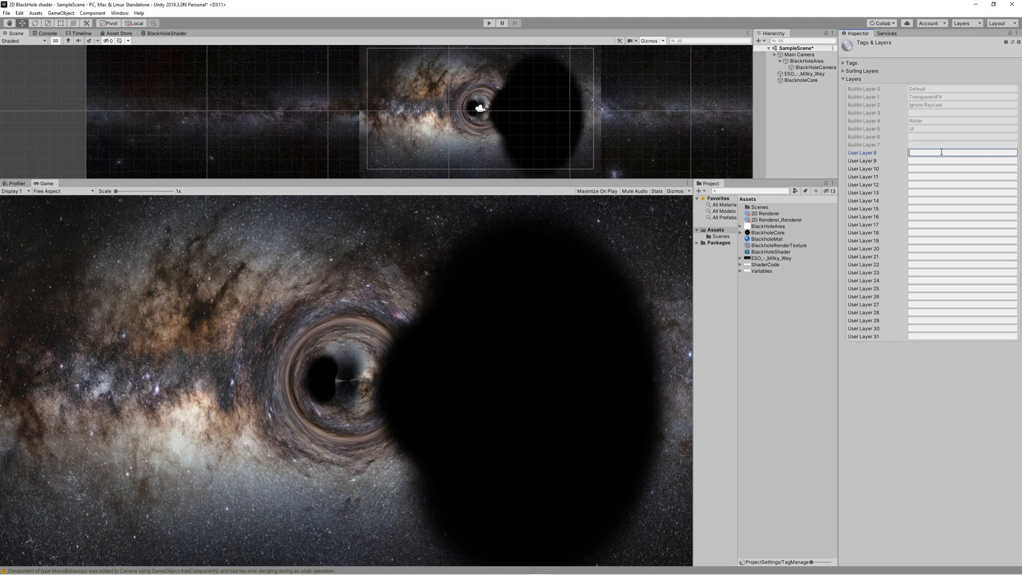
text(Black)
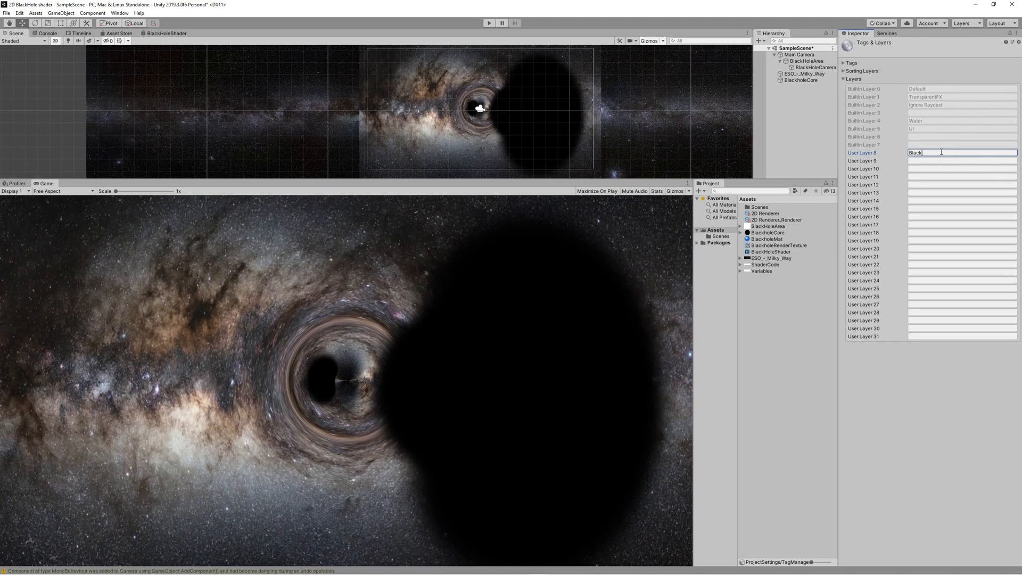
click(802, 81)
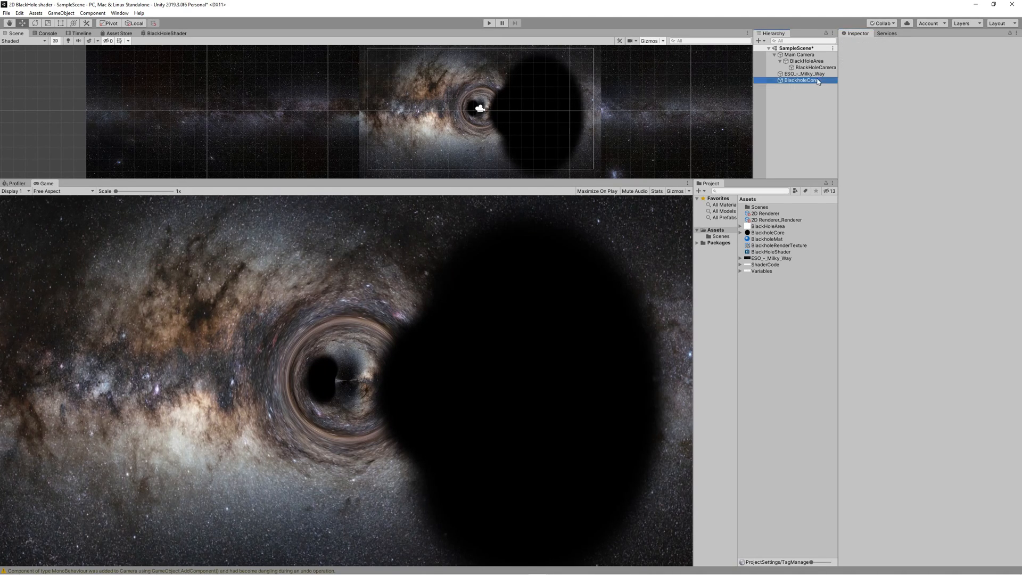
Untick the core's layer in BlackHoleCamera's Culling Mask so the lens ignores it
click(809, 67)
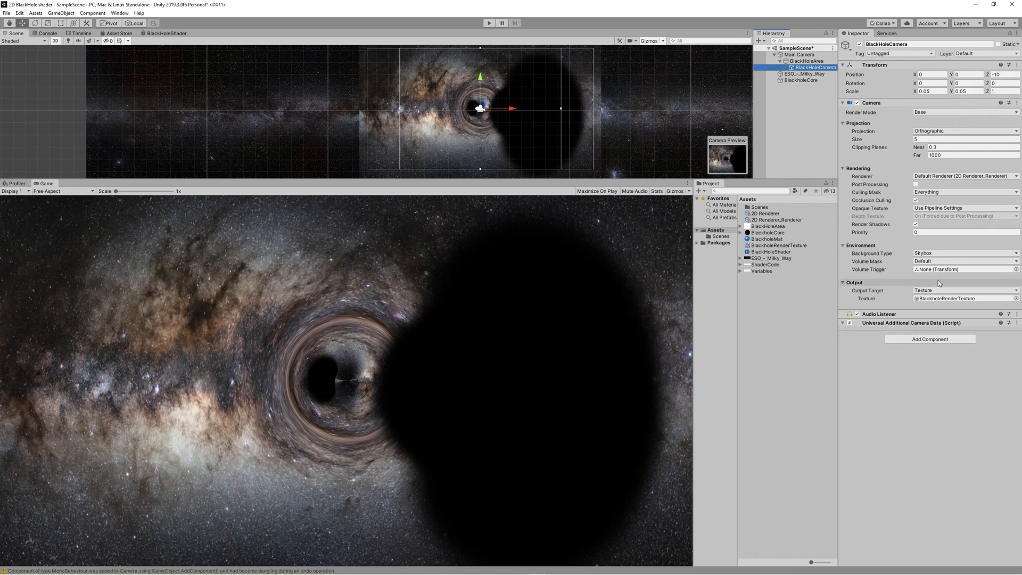
click(965, 191)
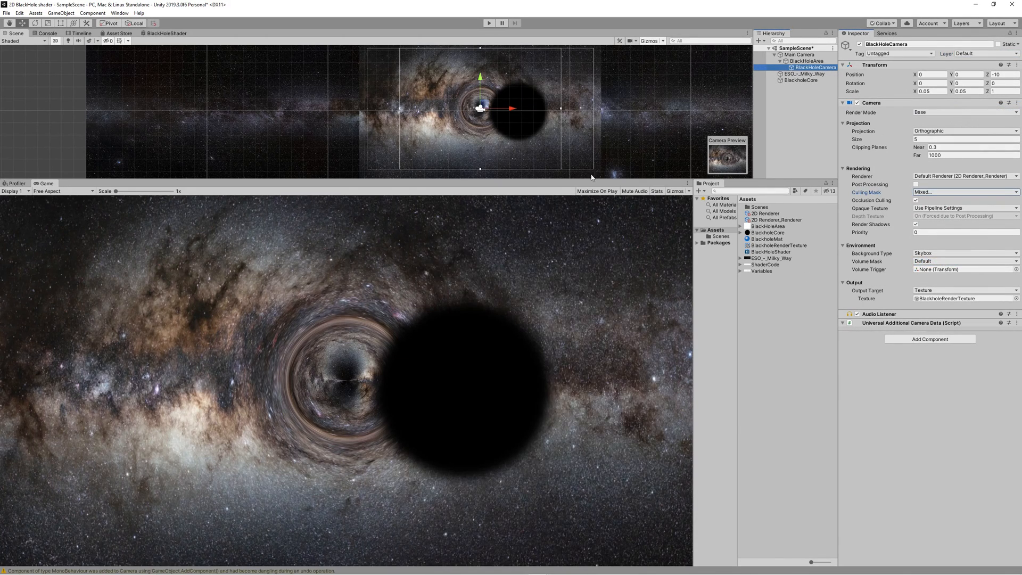
click(802, 81)
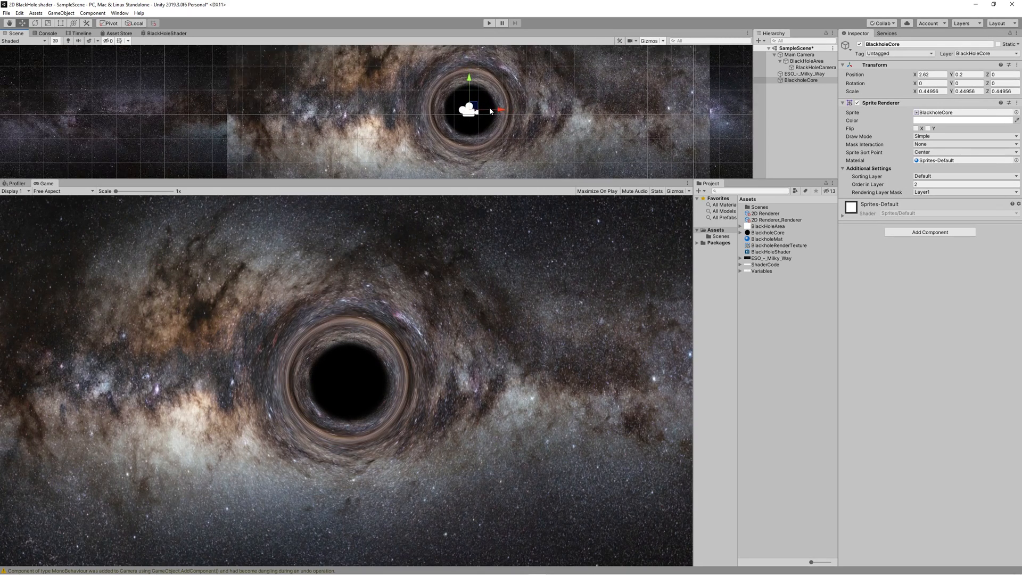
Parent the shrunken BlackHoleCore under BlackHoleArea at Position 0, then move Main Camera left to verify
click(801, 80)
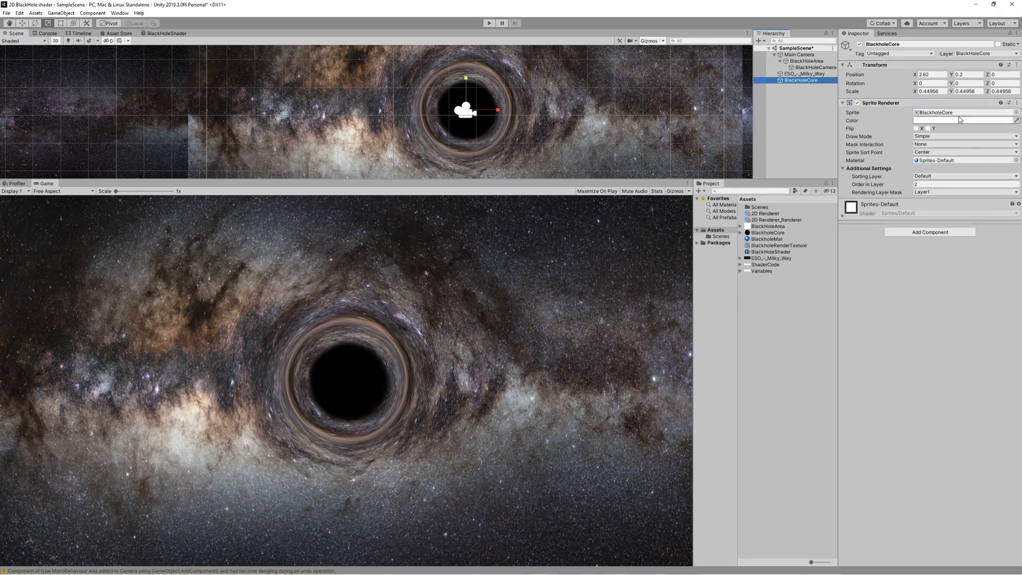
click(931, 74)
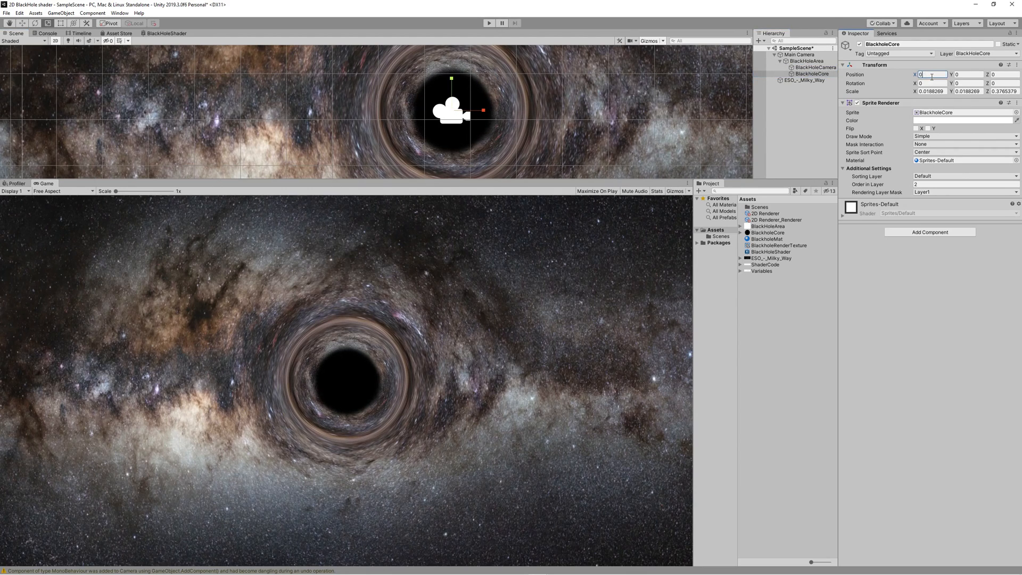
click(798, 54)
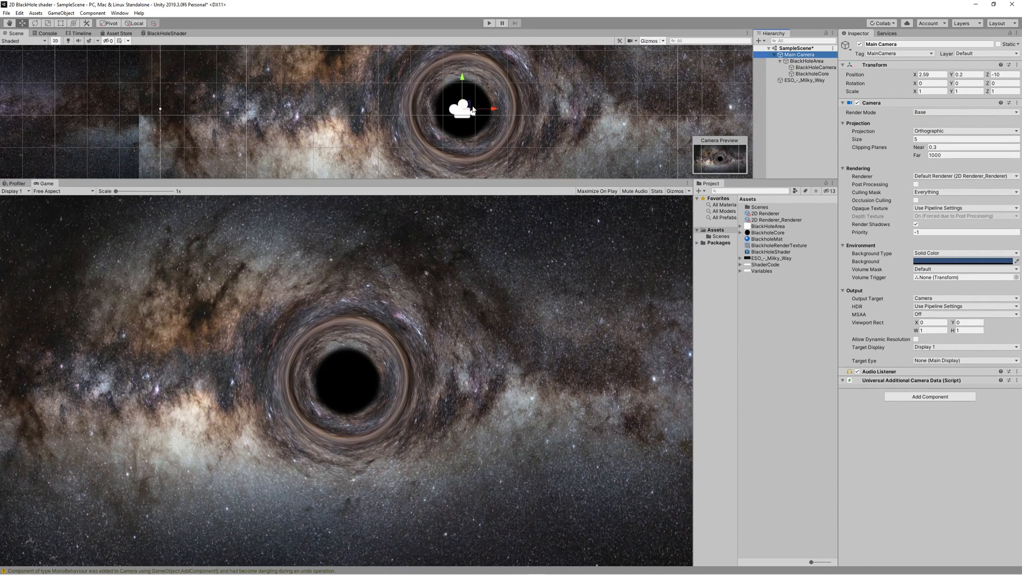
drag(463, 109, 371, 108)
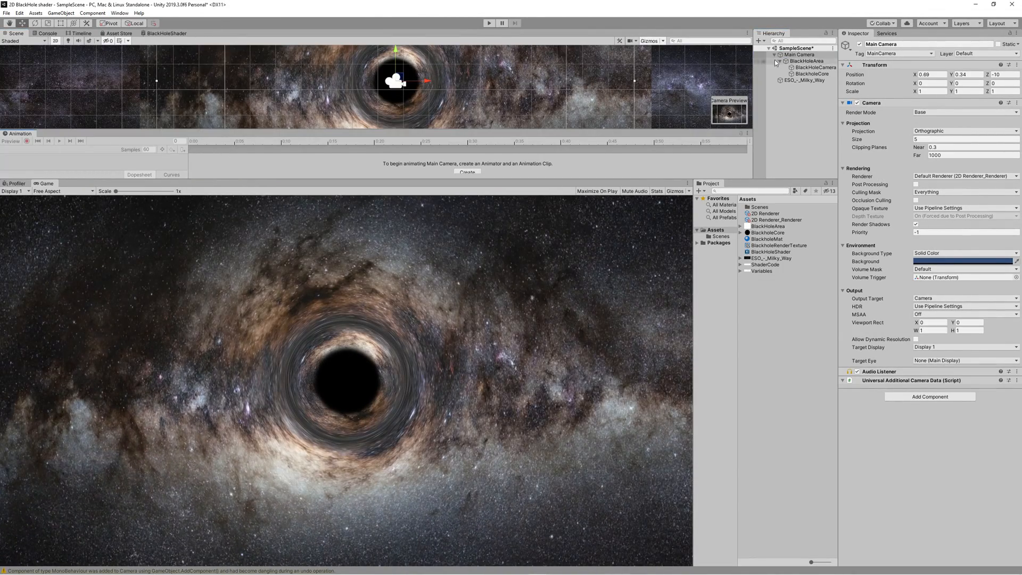
Create and save a simpleAnimation clip on Main Camera with Position keyframes and a new sample rate, then play
click(468, 172)
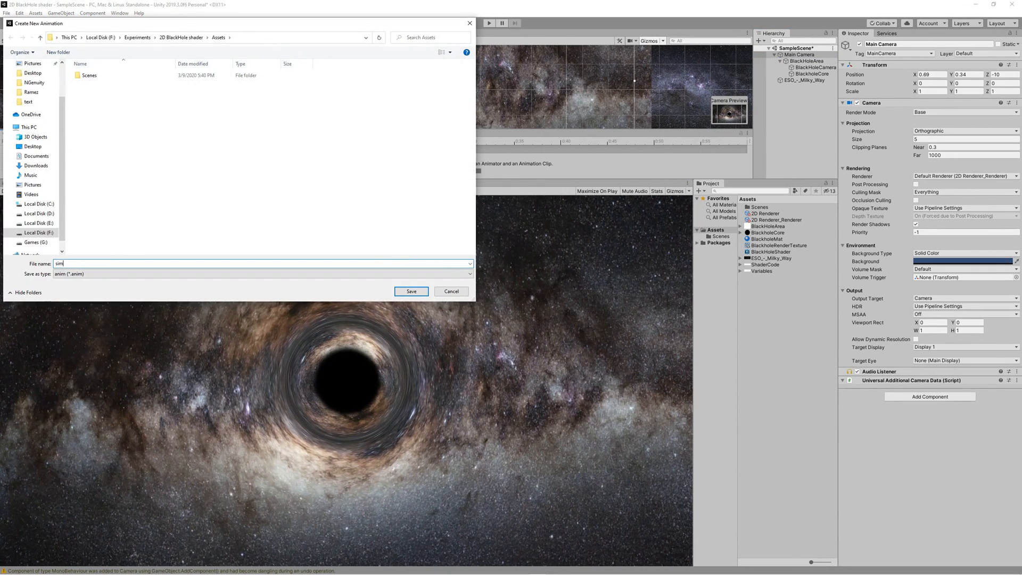
click(410, 290)
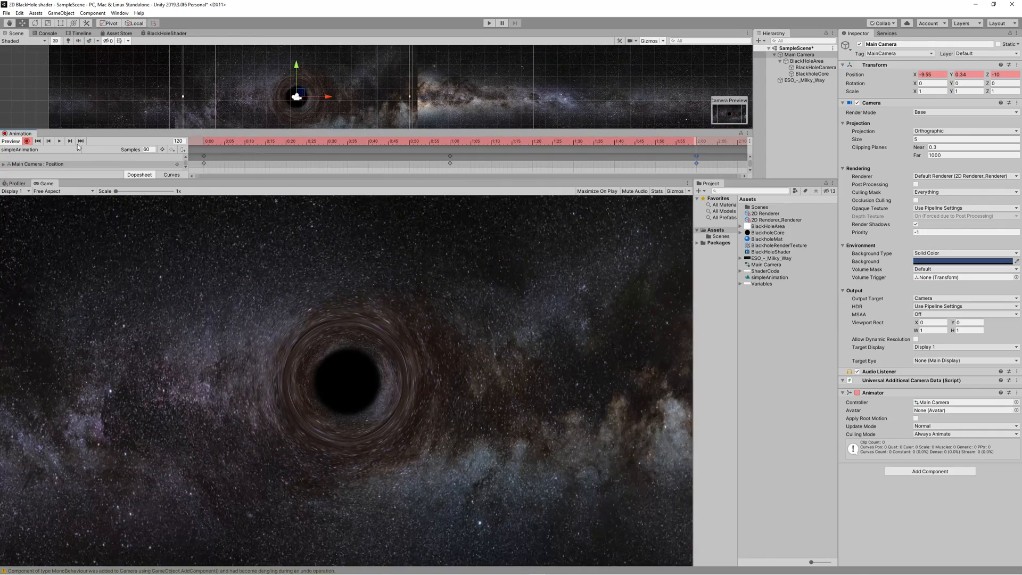
click(60, 140)
text(5)
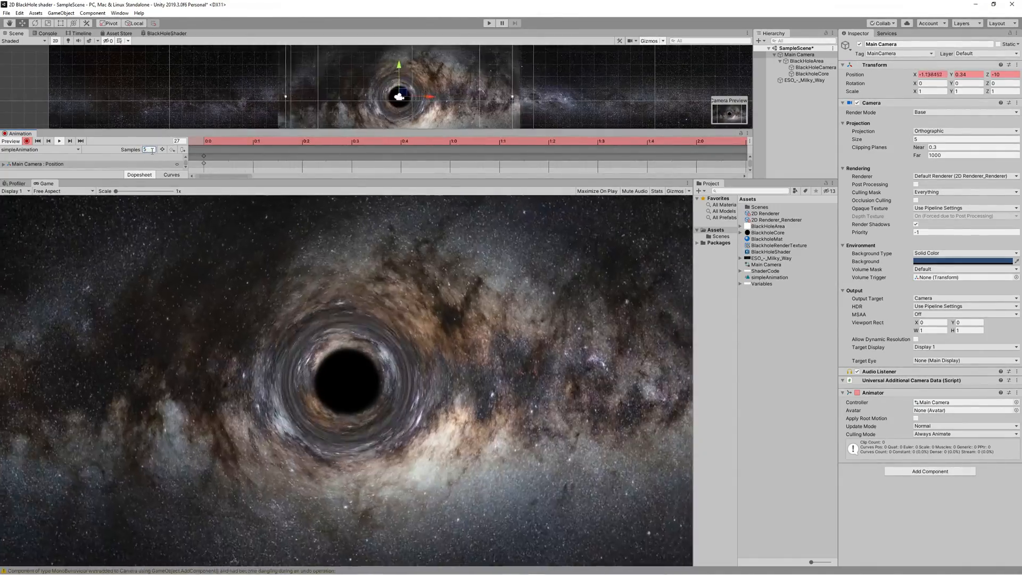
click(490, 23)
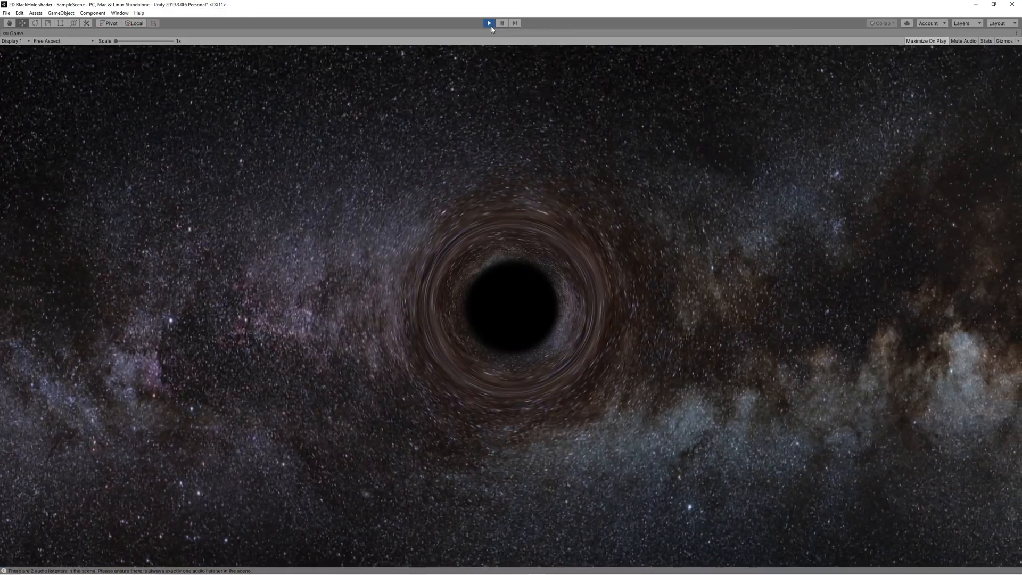